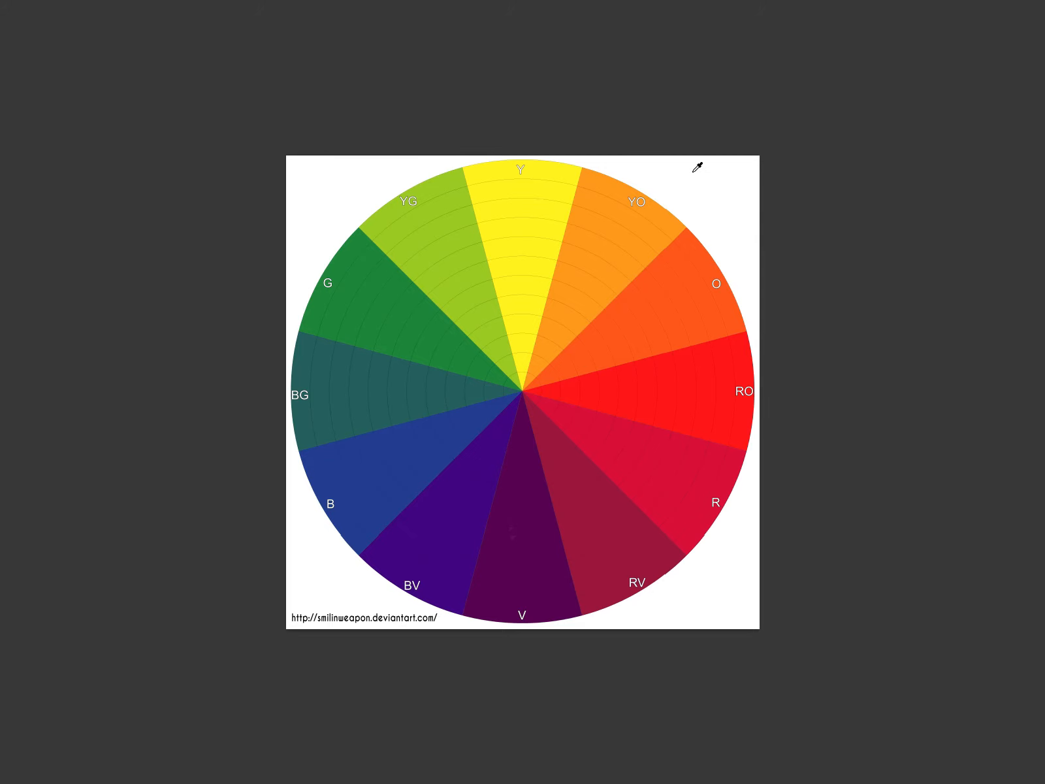
{"action": "mouse_move", "coordinate": [549, 258]}
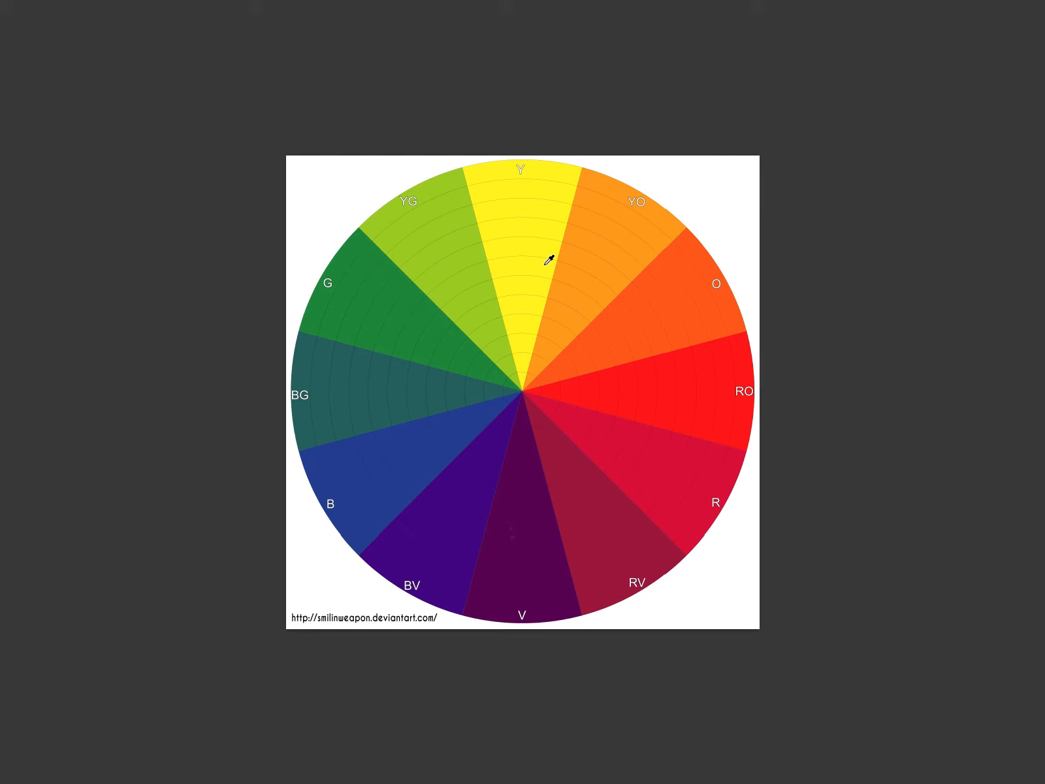
{"action": "mouse_move", "coordinate": [545, 423]}
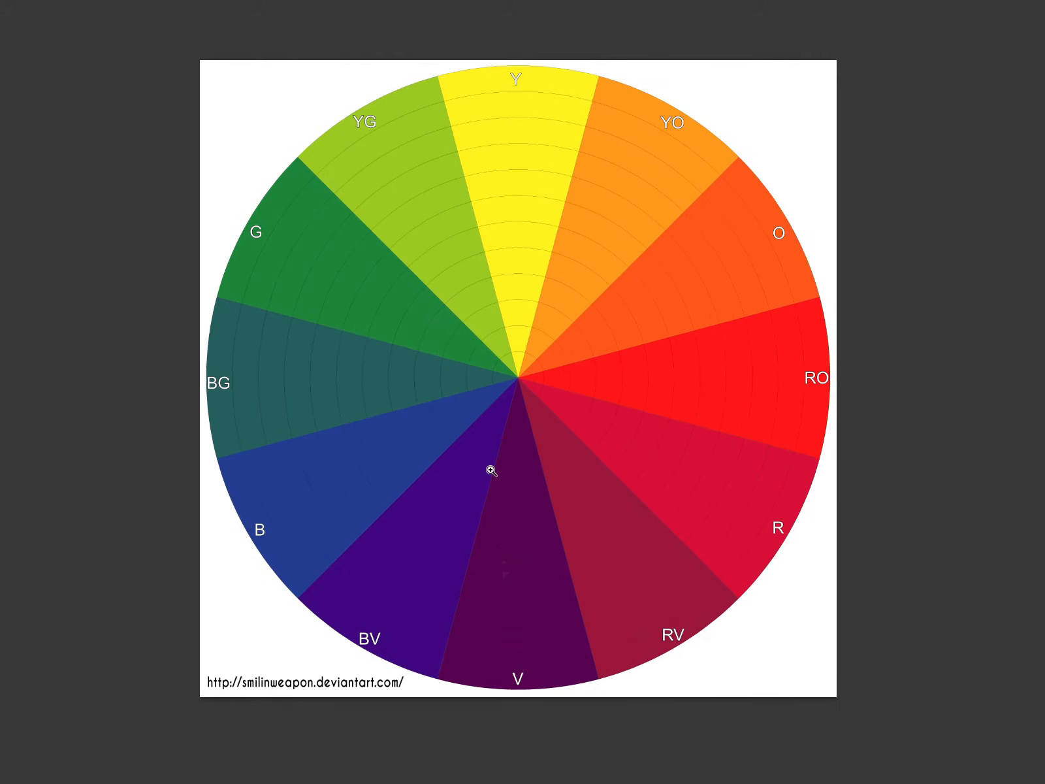
{"action": "mouse_move", "coordinate": [412, 687]}
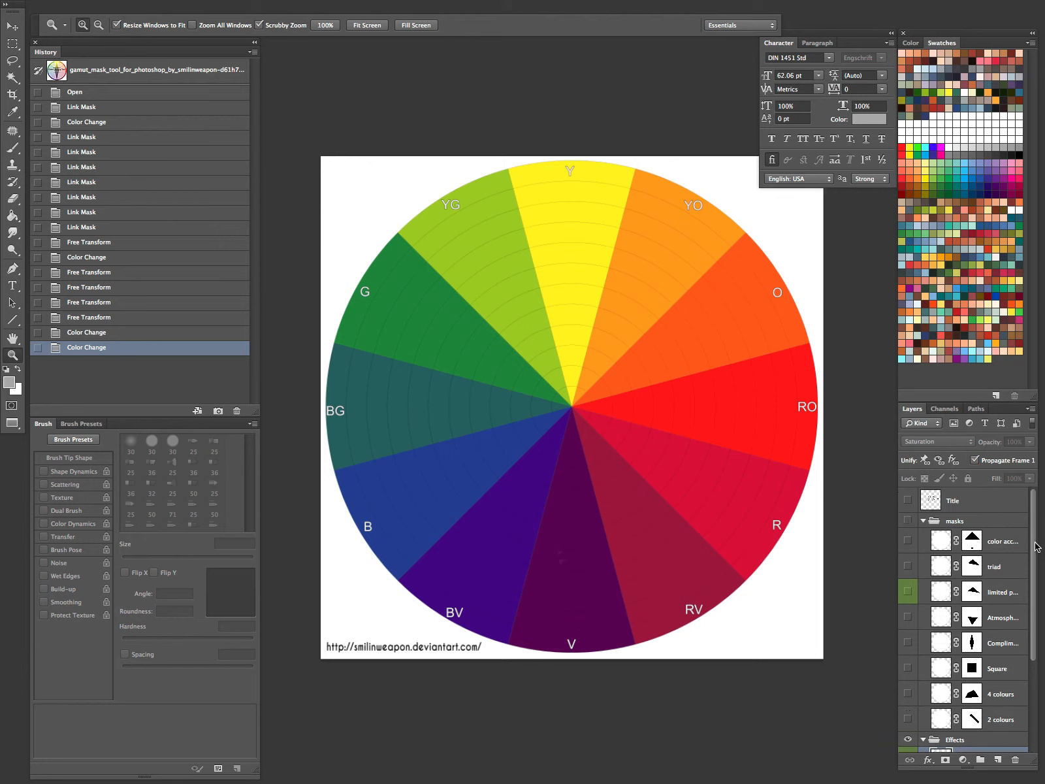
Collapse the masks group and preview the Saturation effect on the wheel, then hide it.
{"action": "left_click", "coordinate": [923, 521]}
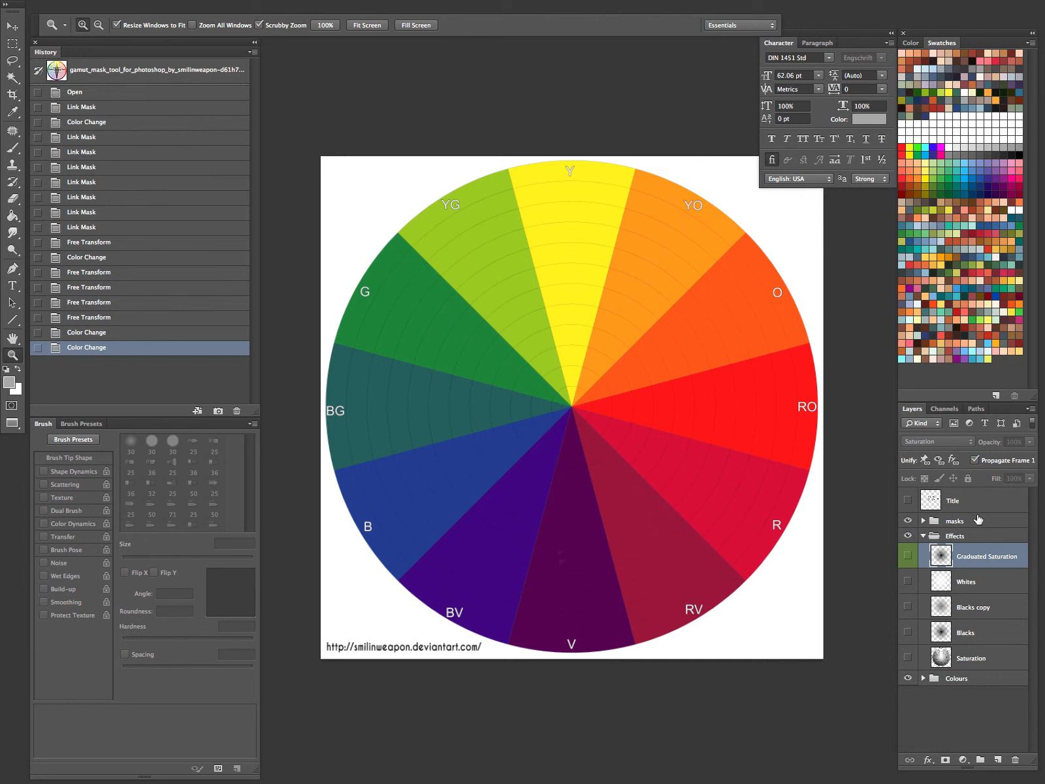
{"action": "left_click", "coordinate": [971, 657]}
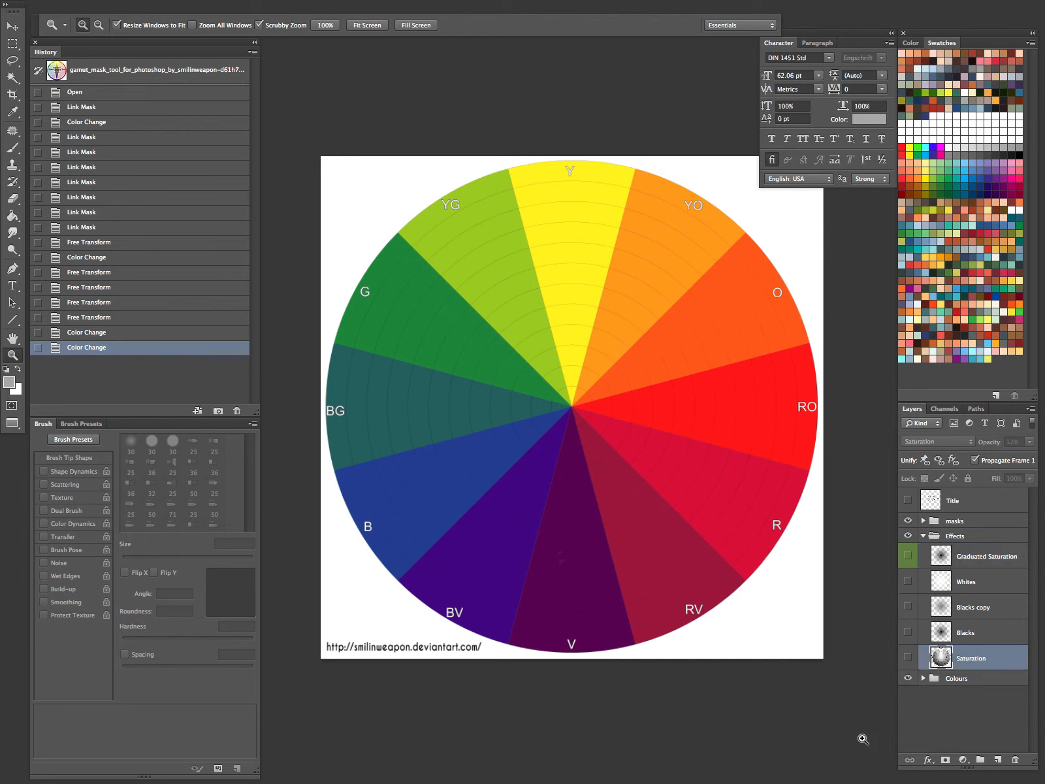
{"action": "left_click", "coordinate": [907, 658]}
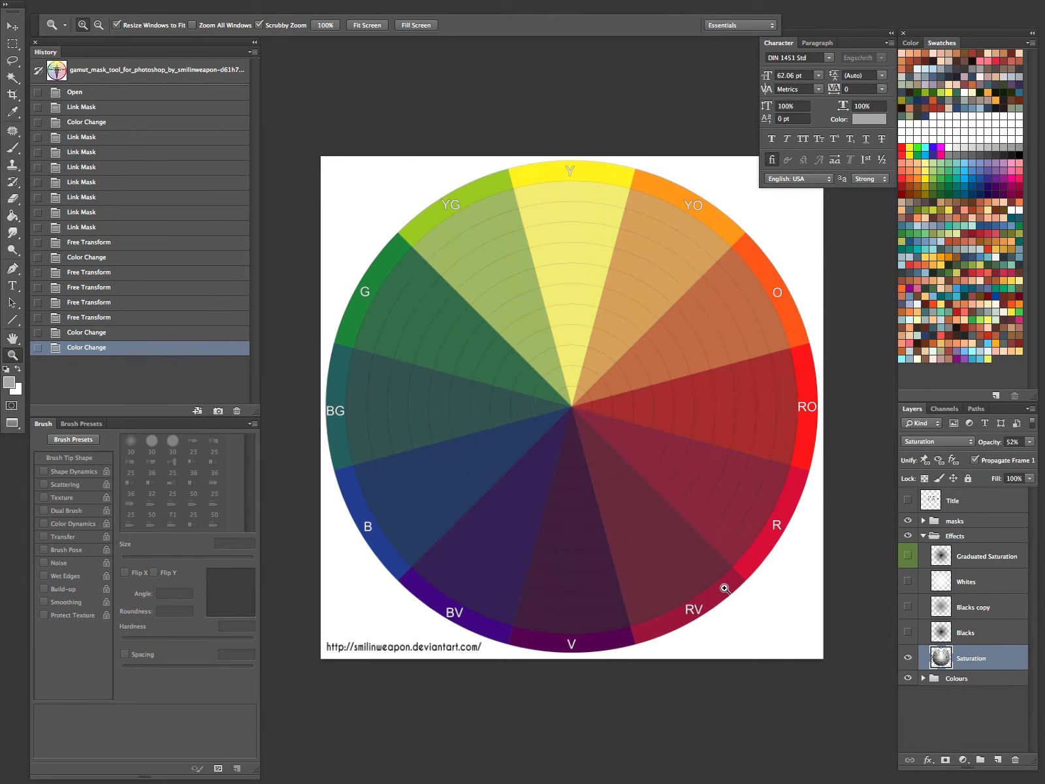
{"action": "left_click", "coordinate": [907, 658]}
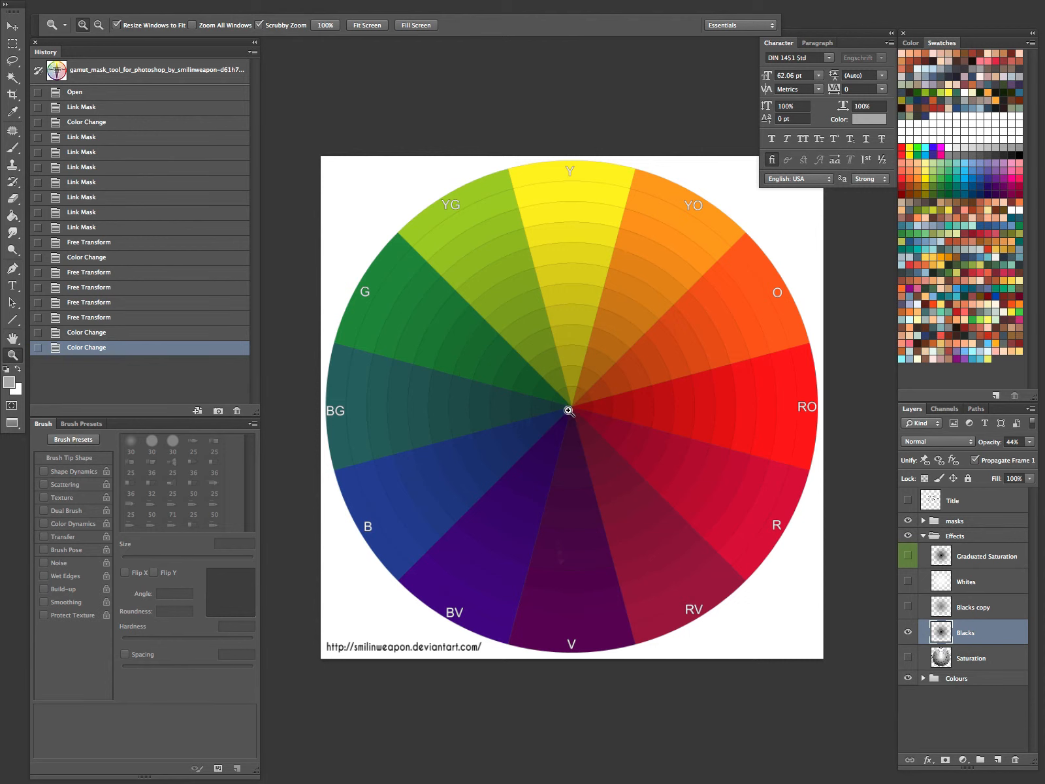
Preview and hide the Blacks, Blacks copy, Graduated Saturation and Whites effects.
{"action": "left_click", "coordinate": [908, 610]}
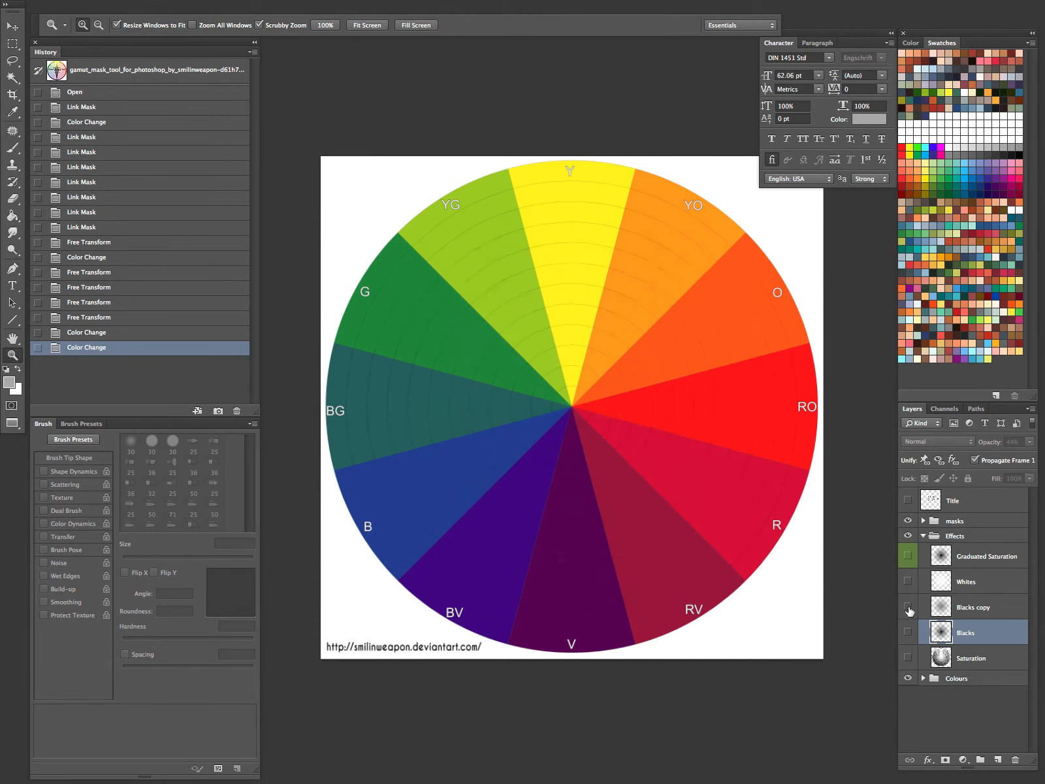
{"action": "left_click", "coordinate": [908, 607]}
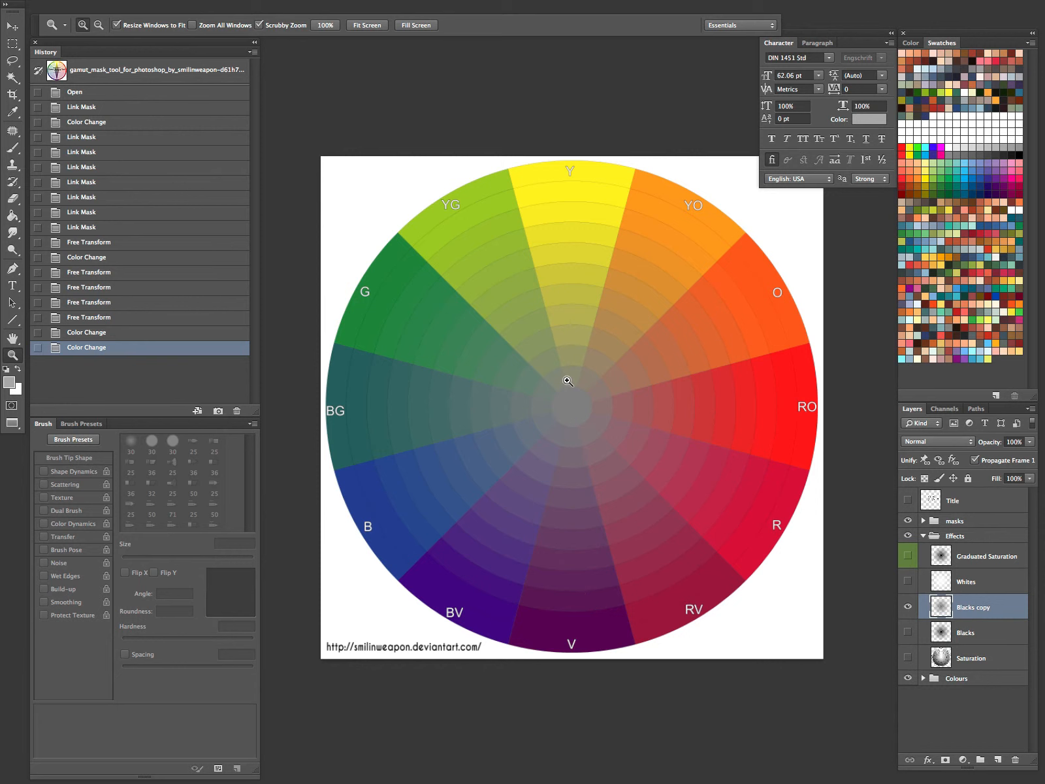
{"action": "mouse_move", "coordinate": [572, 402]}
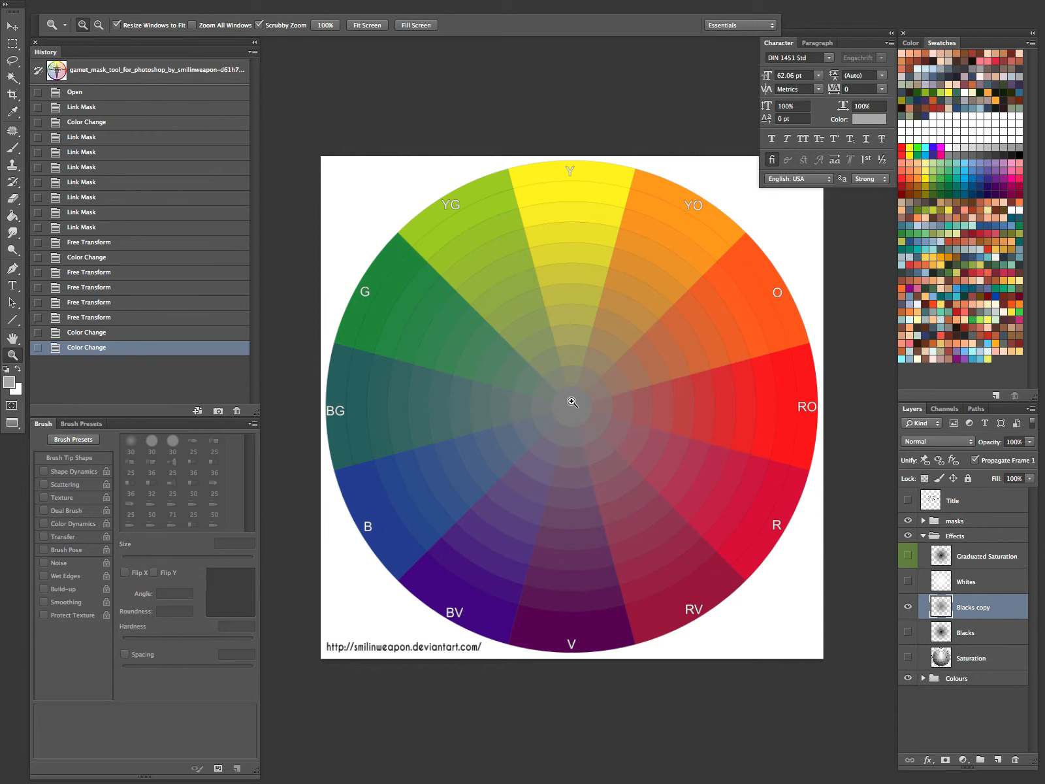
{"action": "mouse_move", "coordinate": [578, 353]}
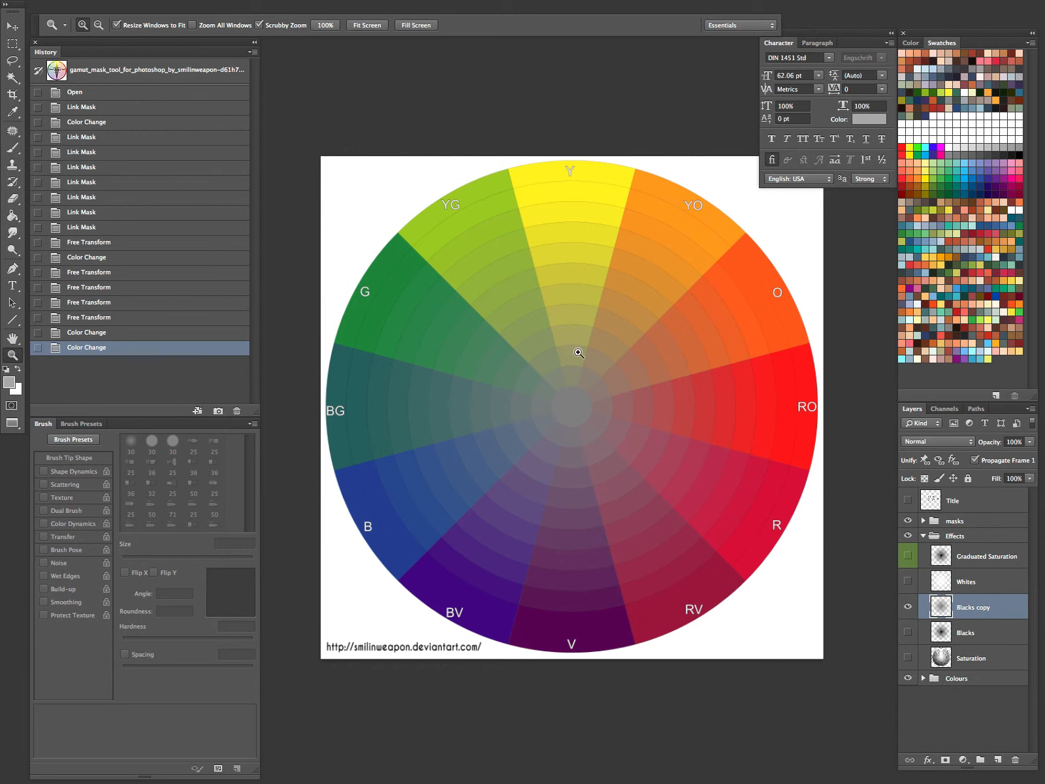
{"action": "left_click", "coordinate": [907, 581]}
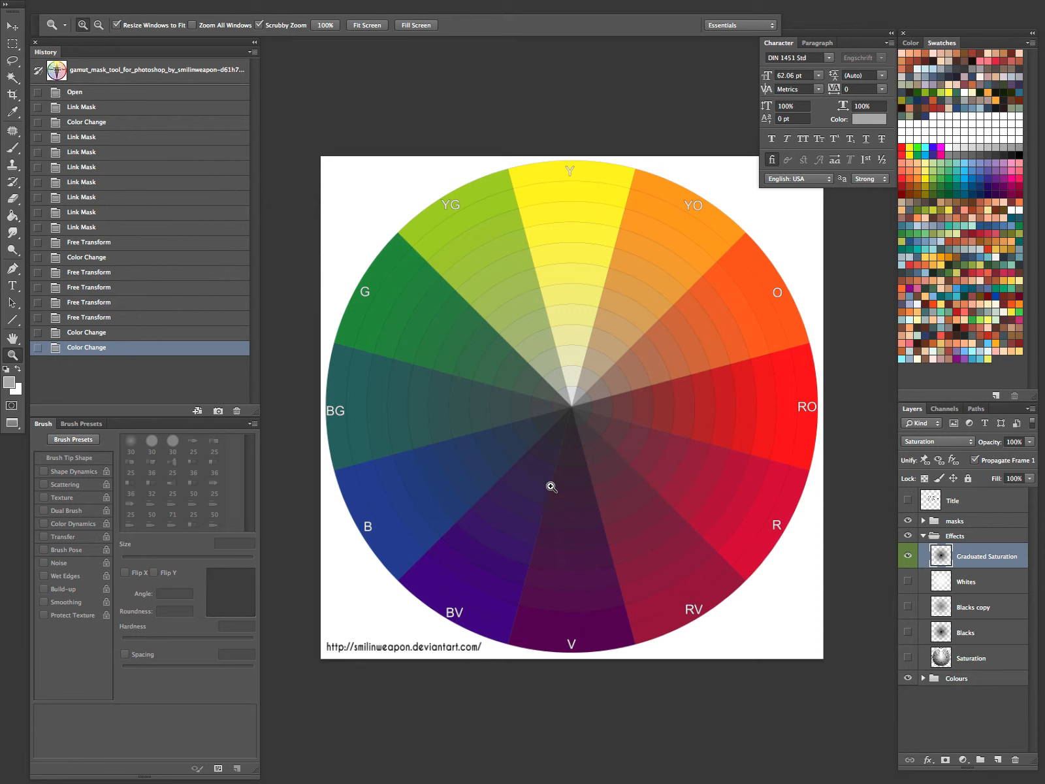
{"action": "mouse_move", "coordinate": [1016, 540]}
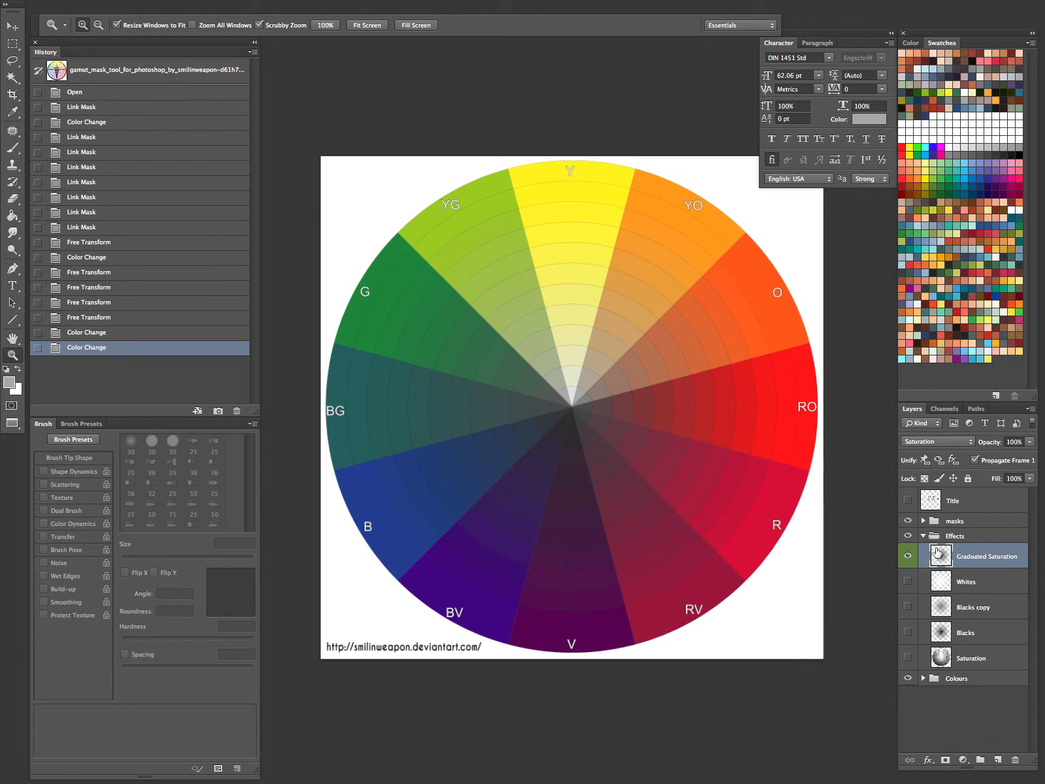
{"action": "left_click", "coordinate": [907, 555]}
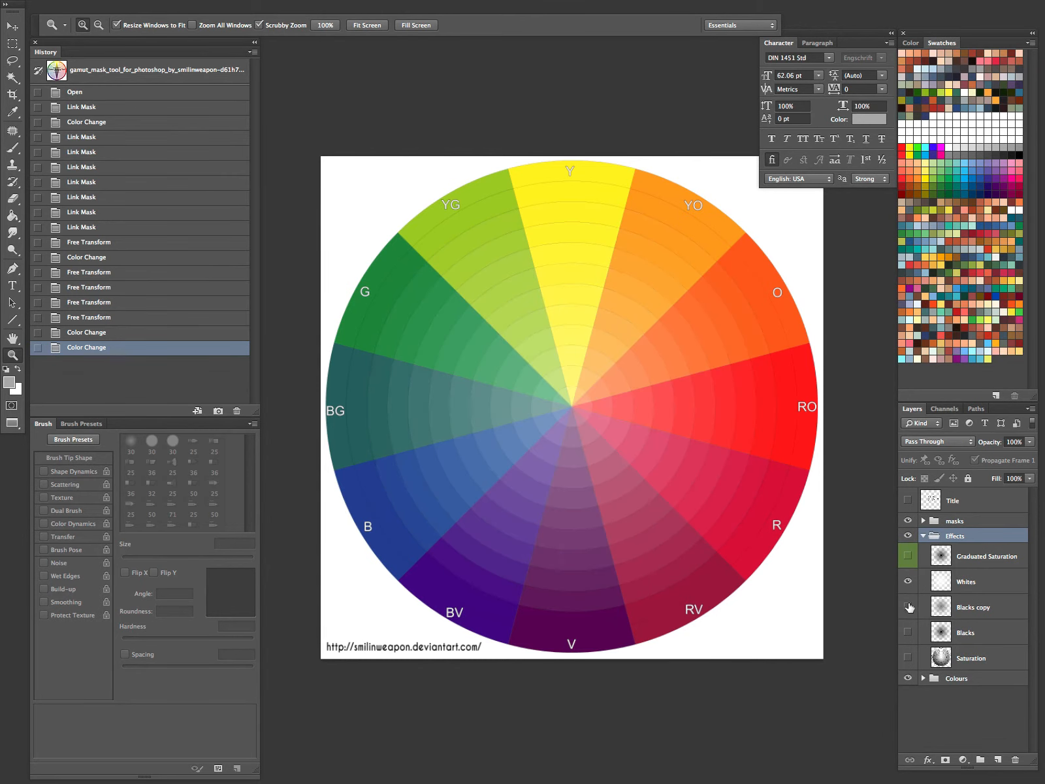
{"action": "left_click", "coordinate": [907, 606]}
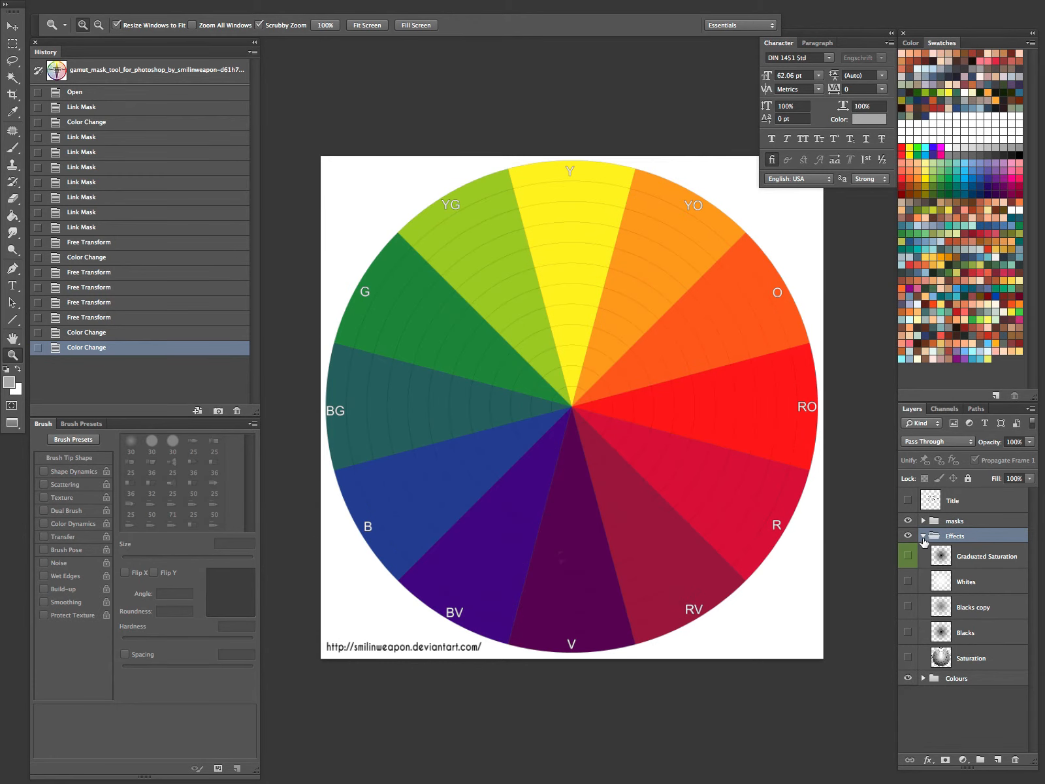
Expand the masks group and show the Blacks copy effect under the mask.
{"action": "left_click", "coordinate": [922, 521]}
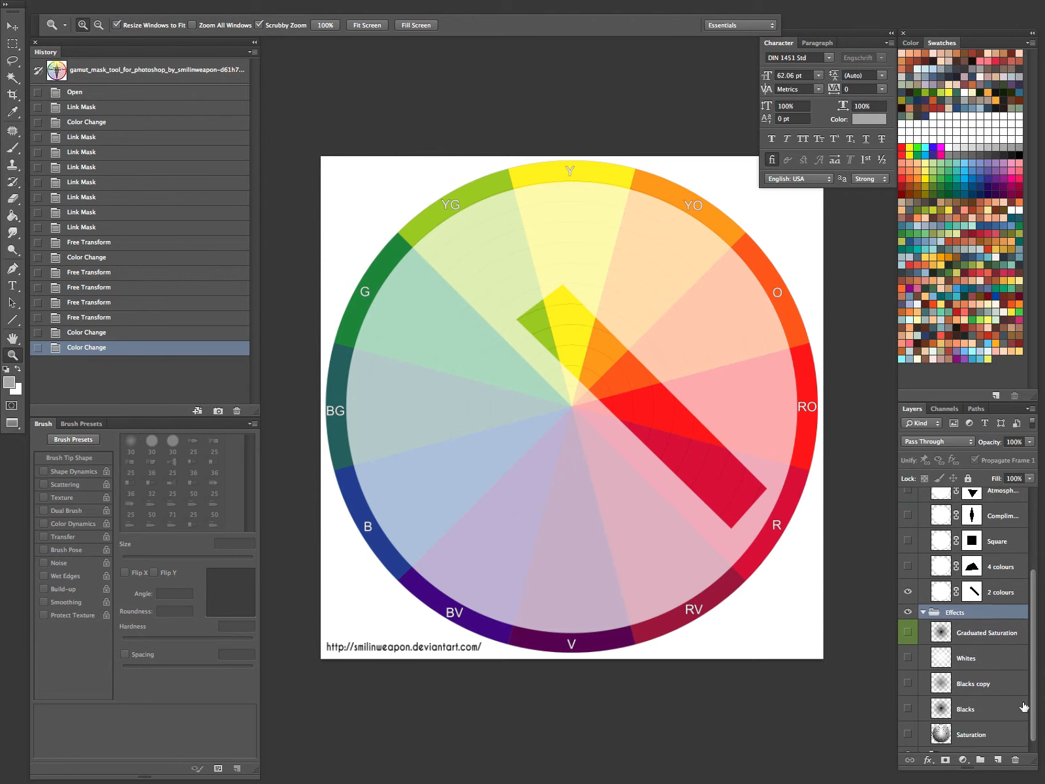
{"action": "left_click", "coordinate": [907, 683]}
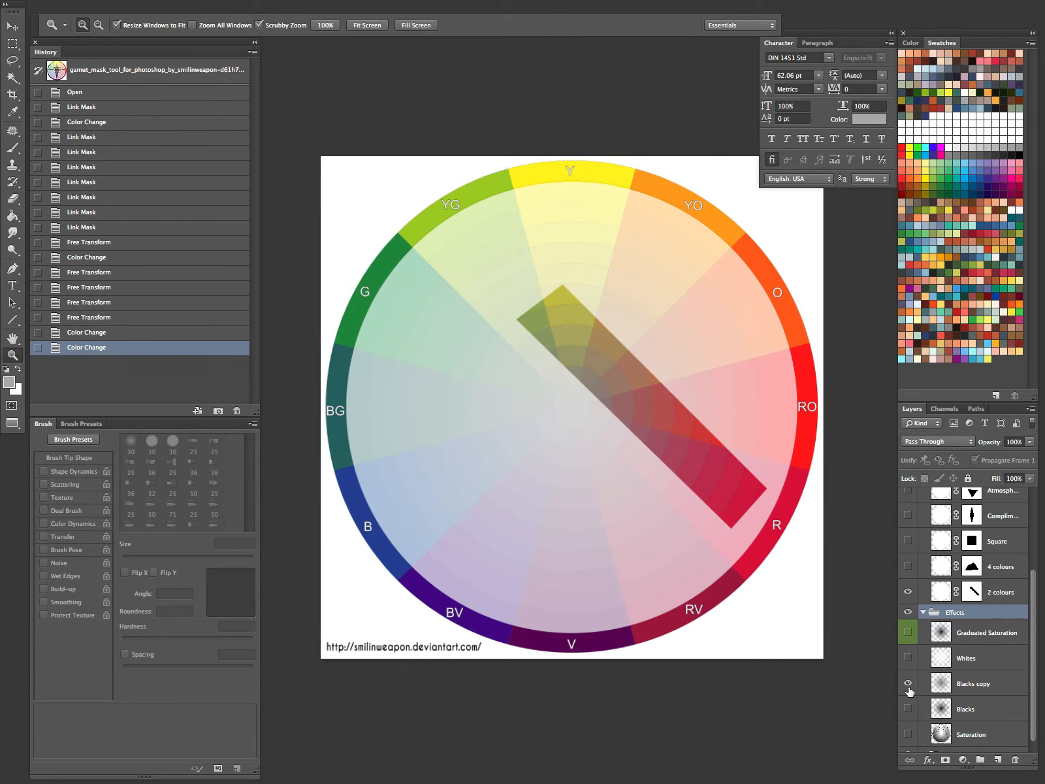
{"action": "left_click", "coordinate": [908, 660]}
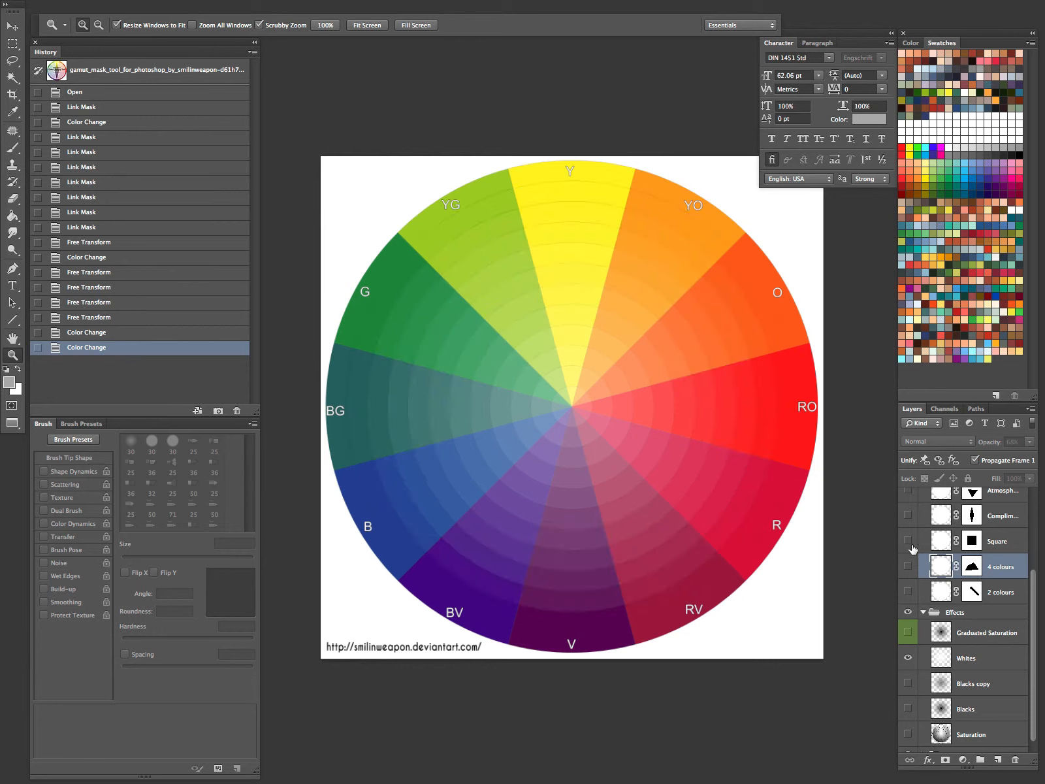
{"action": "left_click", "coordinate": [998, 541]}
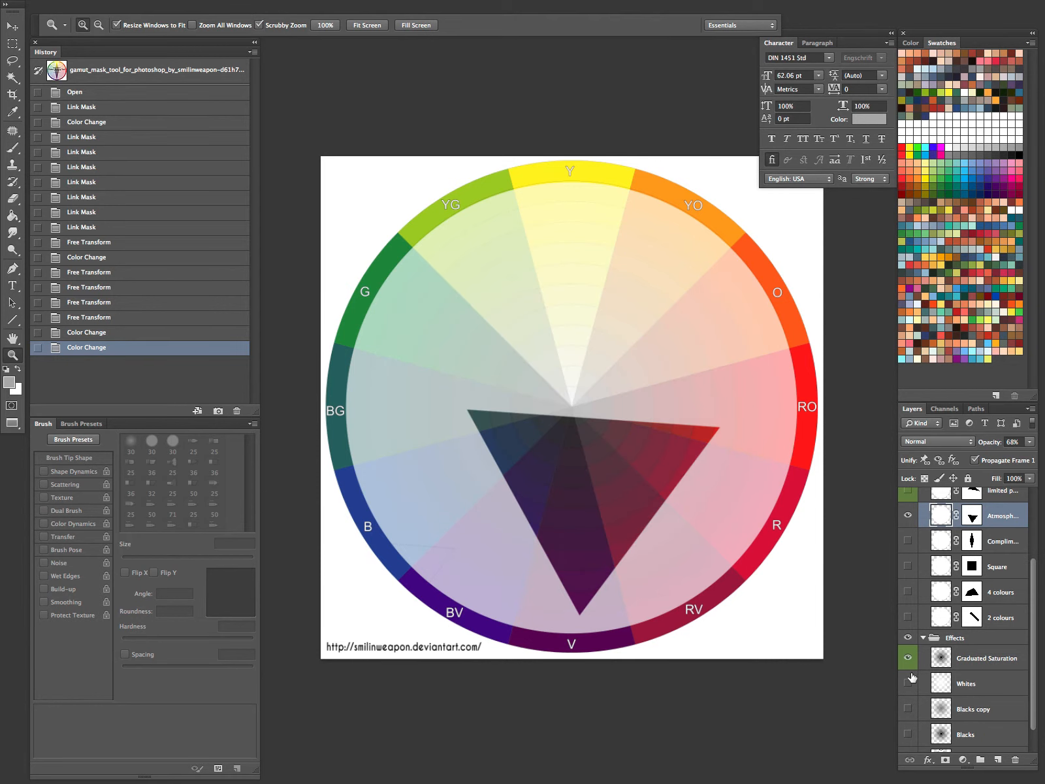
Switch the wheel to the limited-palette gamut mask with graduated saturation shading on.
{"action": "left_click", "coordinate": [908, 734]}
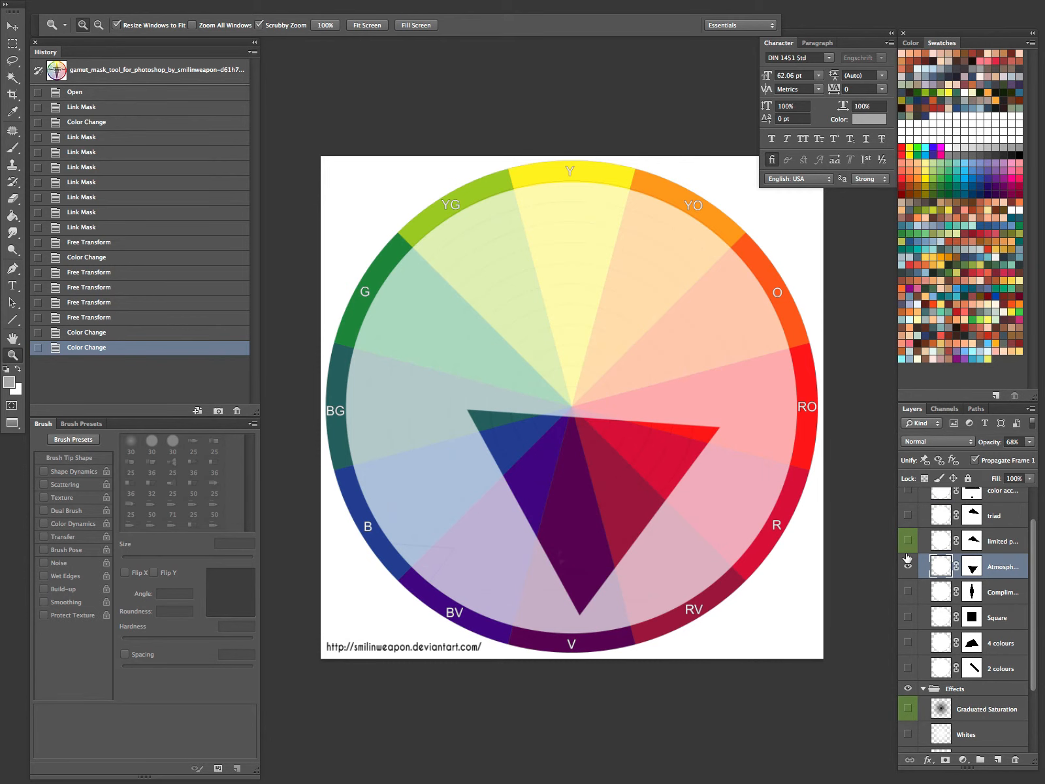
{"action": "left_click", "coordinate": [908, 540]}
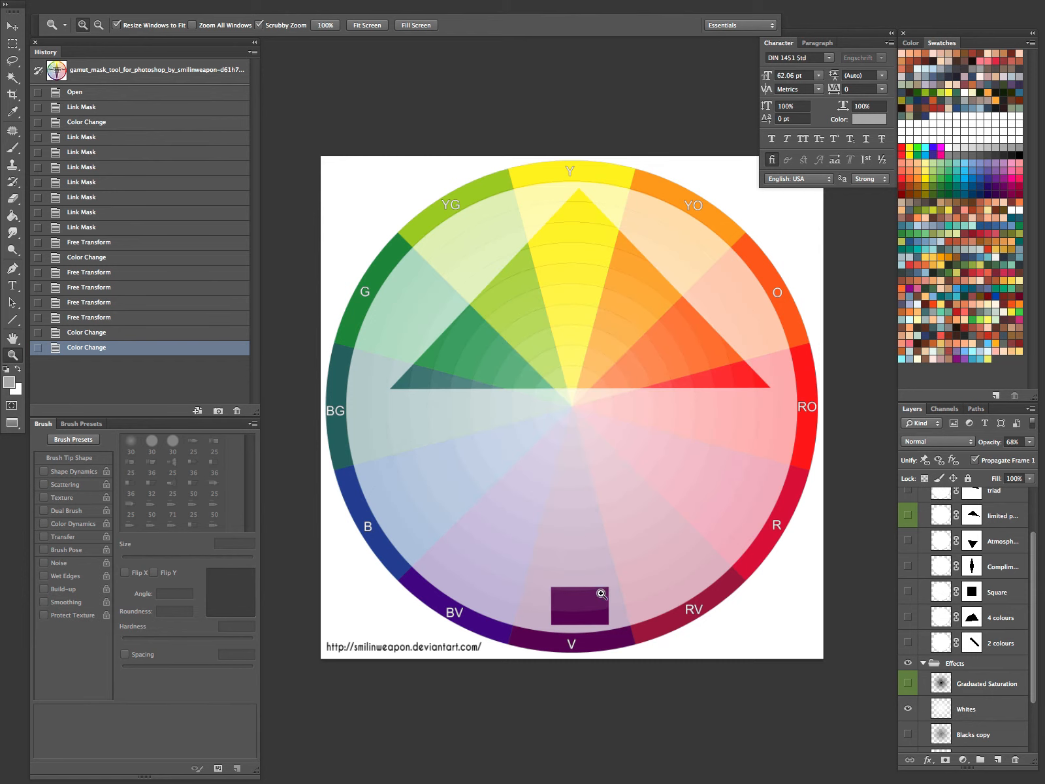
{"action": "mouse_move", "coordinate": [612, 539]}
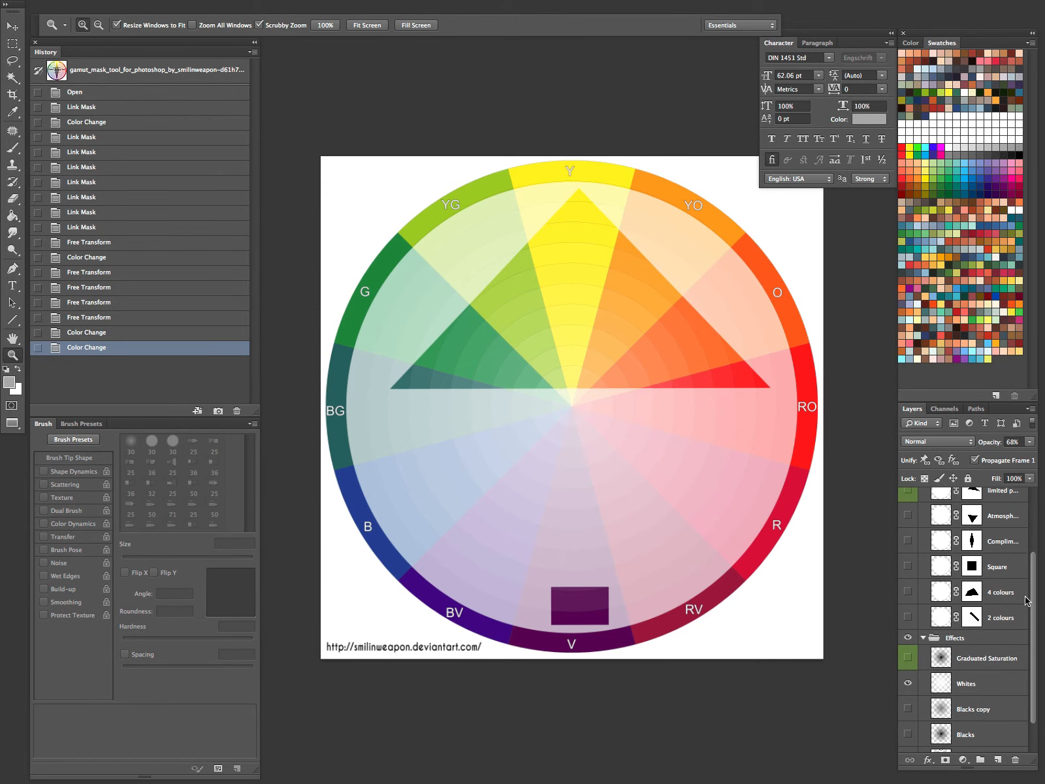
{"action": "mouse_move", "coordinate": [1020, 623]}
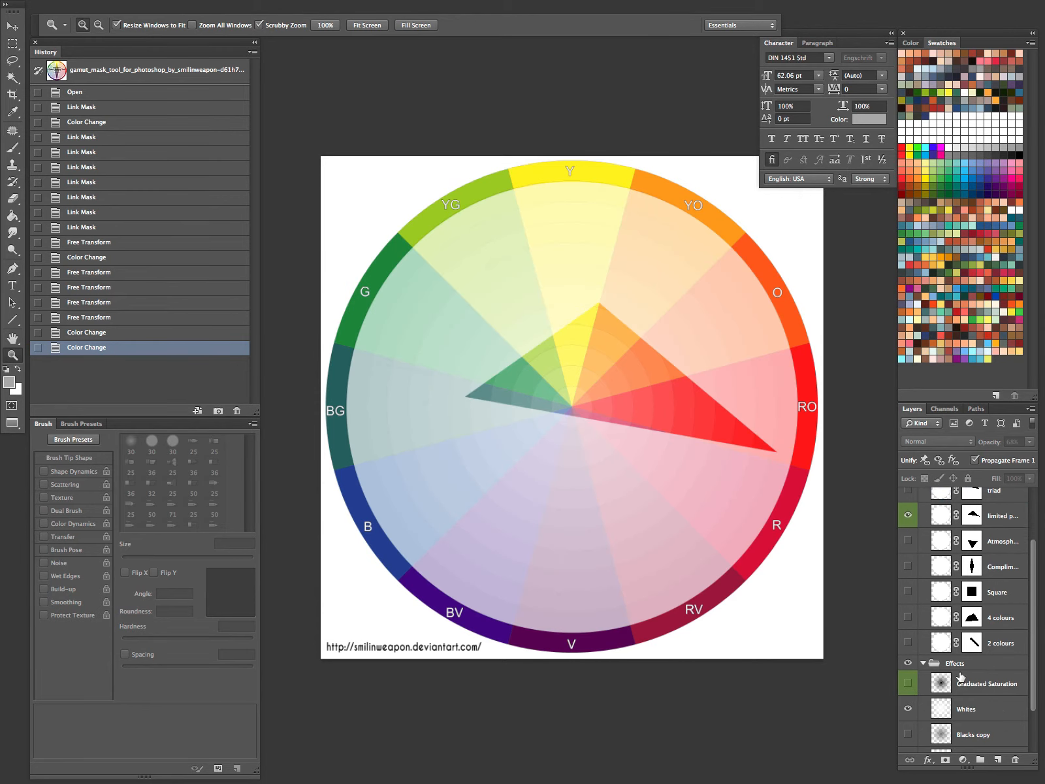
{"action": "left_click", "coordinate": [908, 683]}
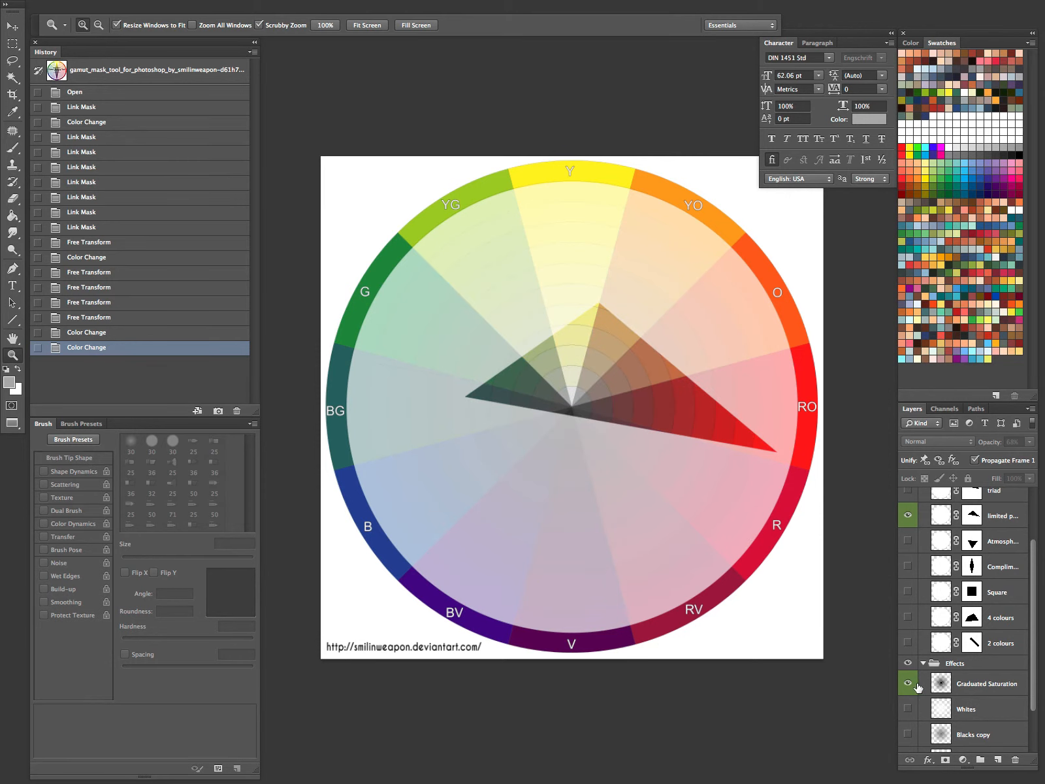
{"action": "left_click", "coordinate": [988, 682]}
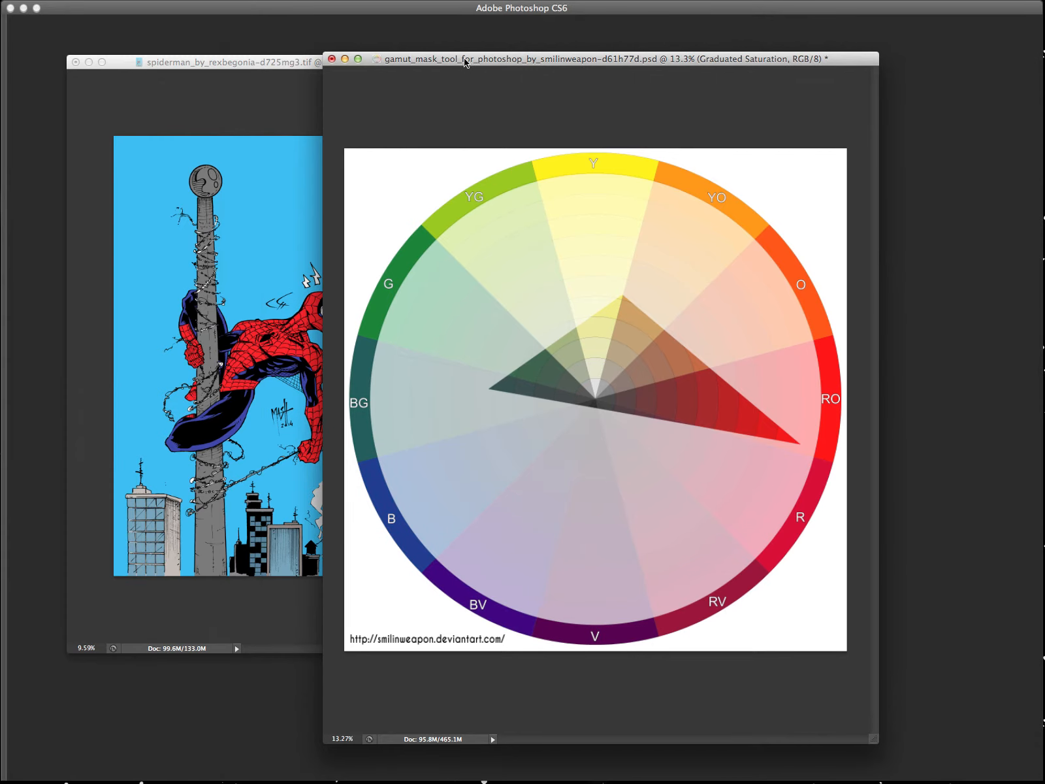
Position the Spider-Man document window beside the gamut-mask colour wheel.
{"action": "left_click", "coordinate": [226, 62]}
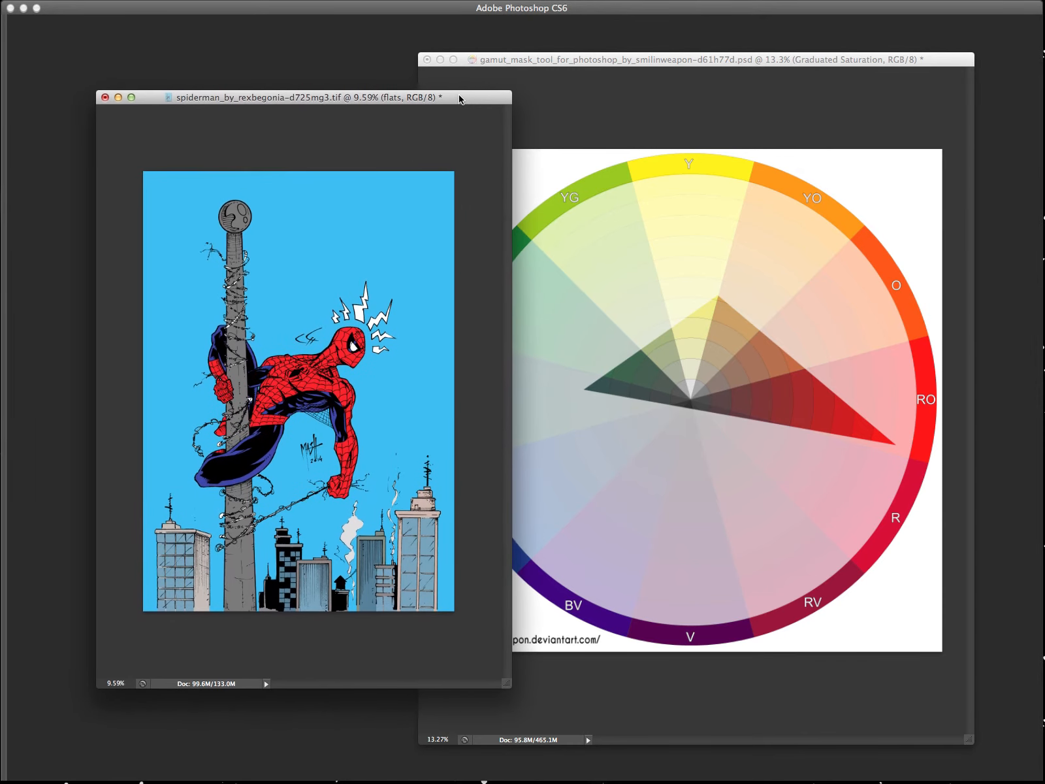
{"action": "mouse_move", "coordinate": [419, 180]}
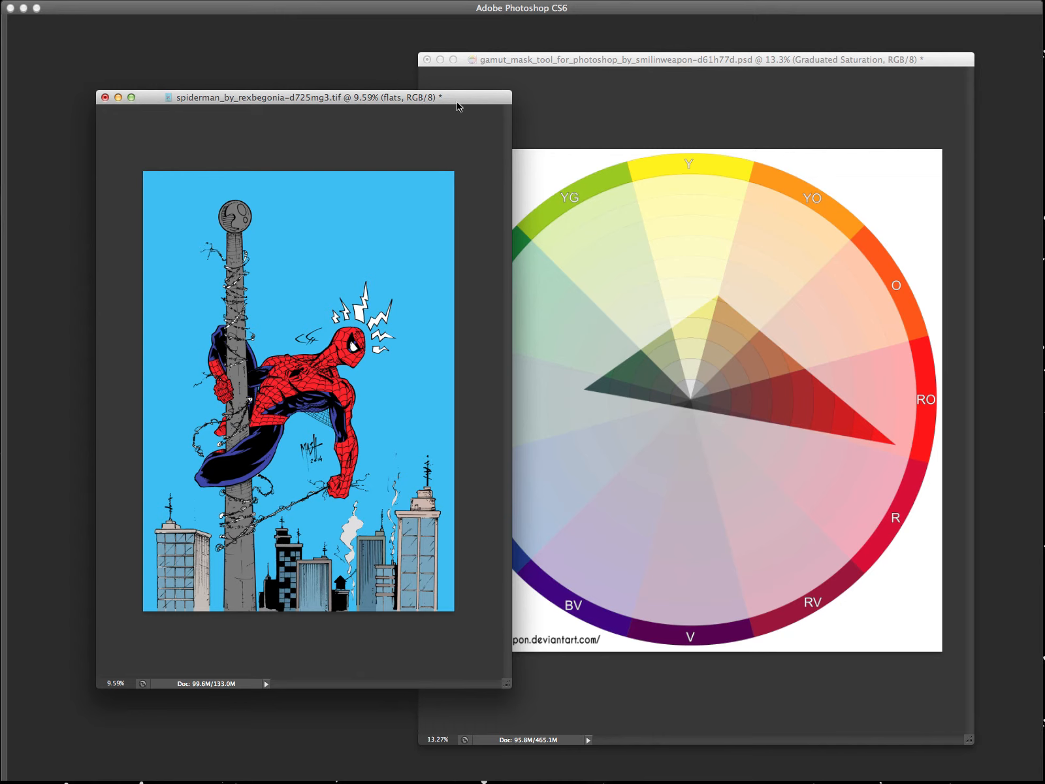
{"action": "left_click_drag", "start_coordinate": [299, 97], "coordinate": [300, 80]}
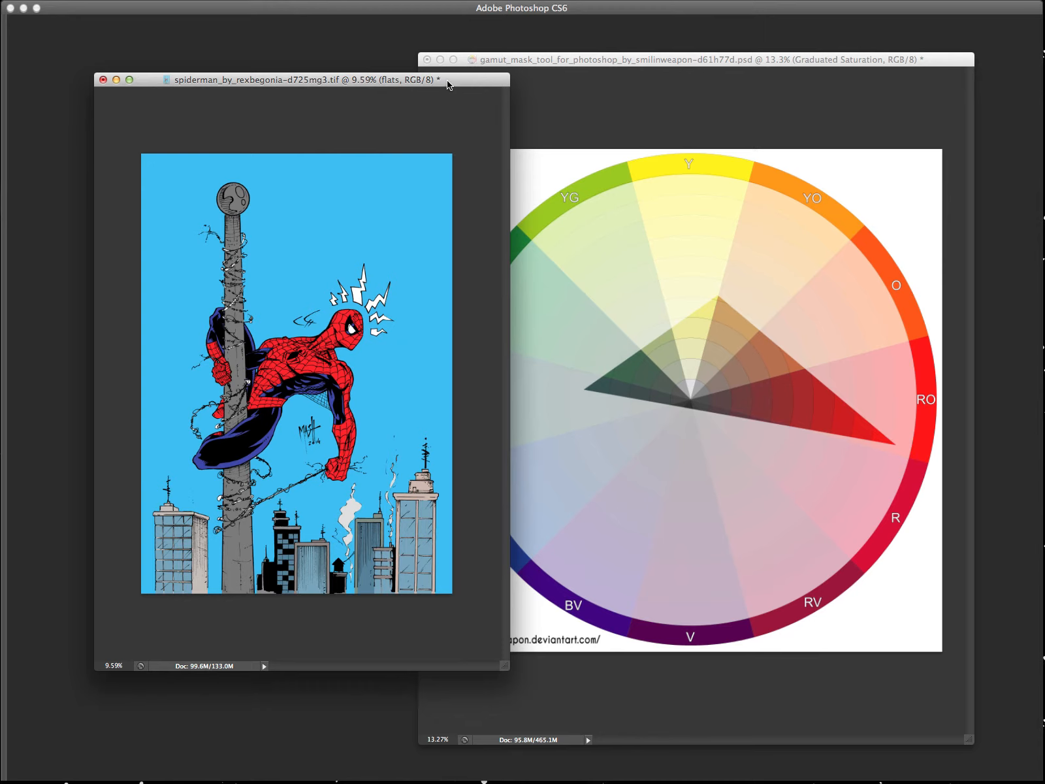
{"action": "left_click_drag", "start_coordinate": [304, 79], "coordinate": [277, 87]}
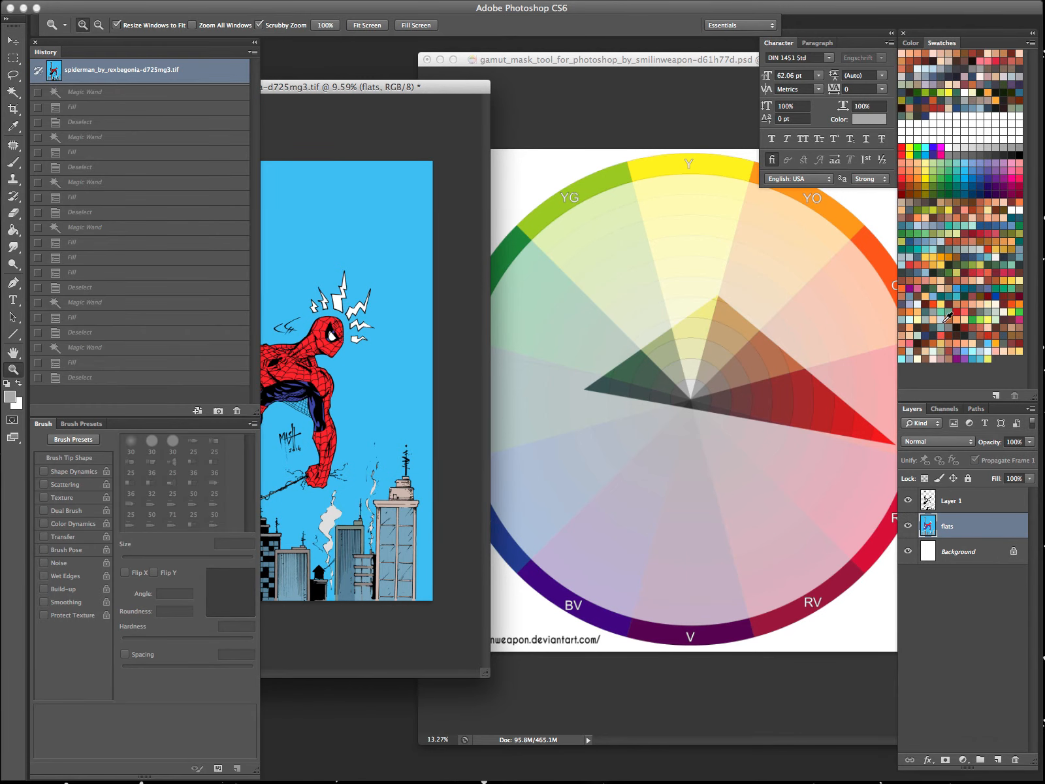
{"action": "mouse_move", "coordinate": [941, 281]}
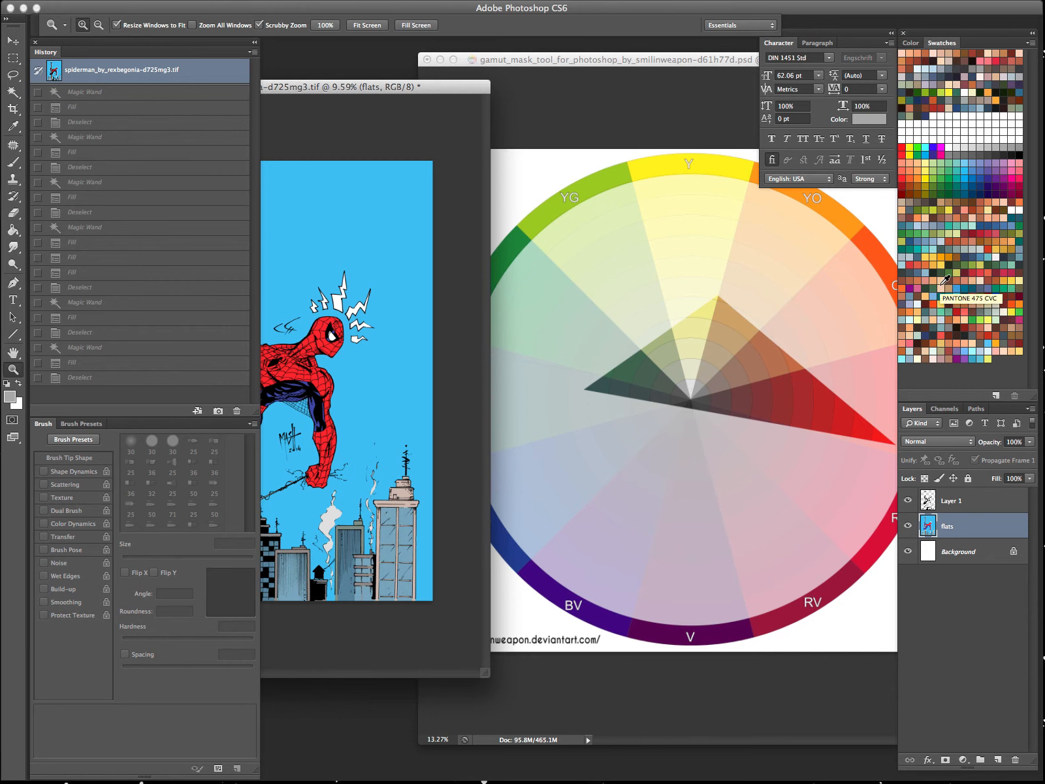
{"action": "mouse_move", "coordinate": [942, 329]}
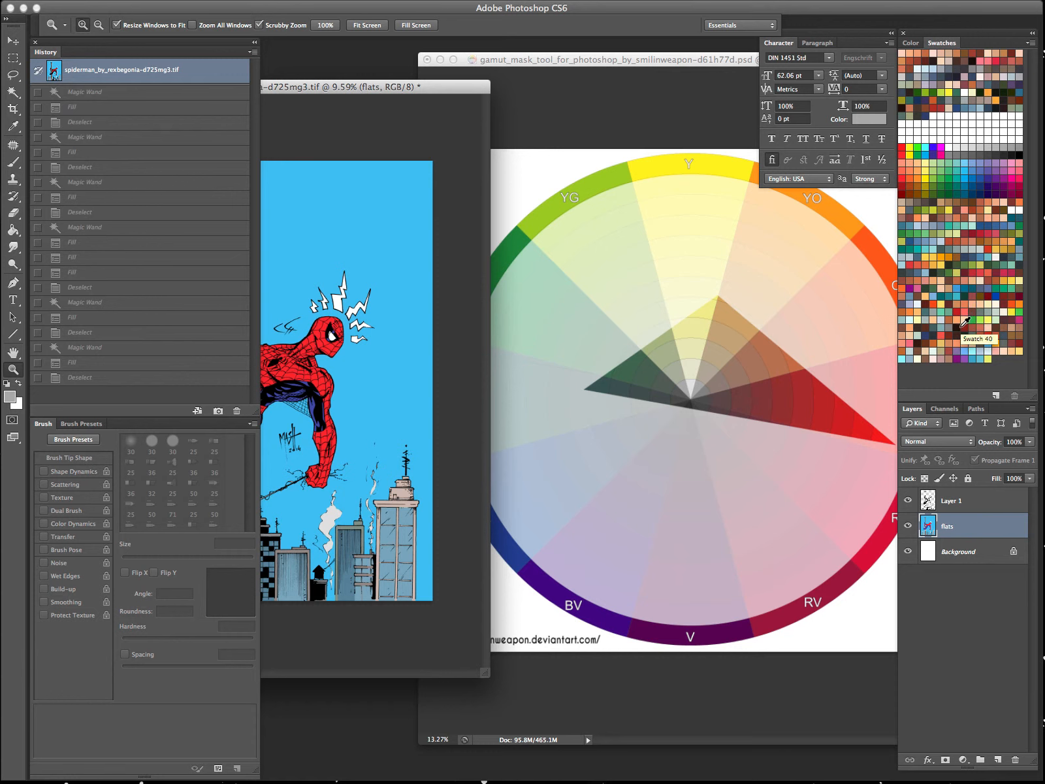
{"action": "mouse_move", "coordinate": [948, 337]}
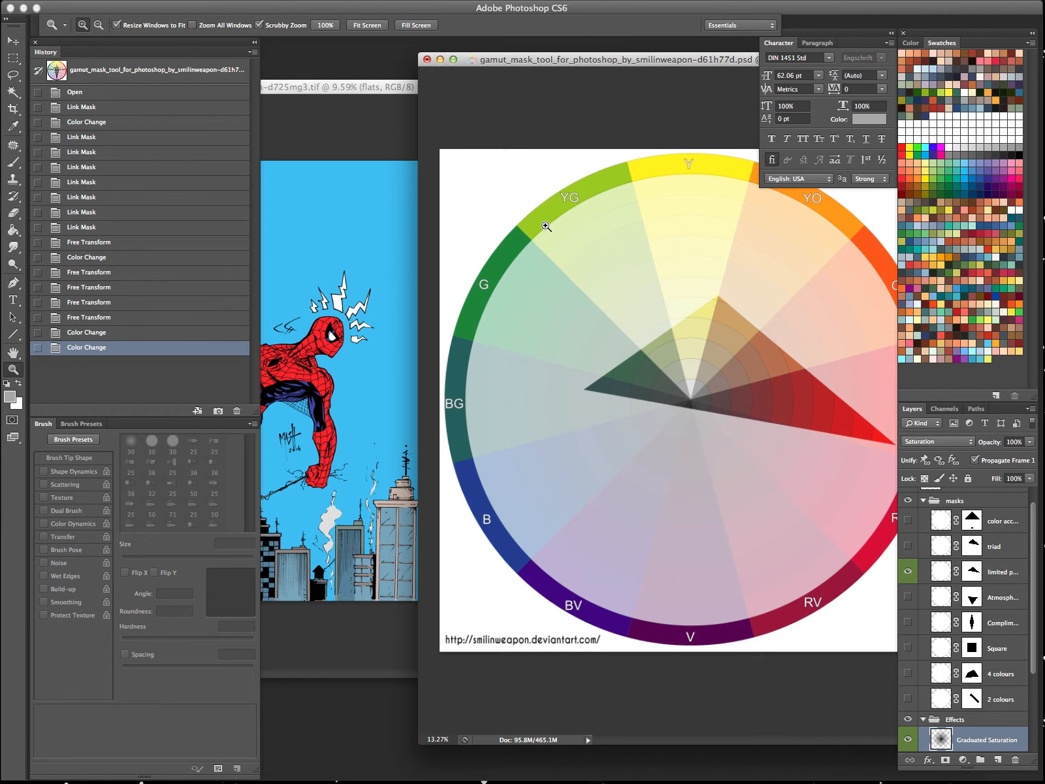
{"action": "mouse_move", "coordinate": [714, 334]}
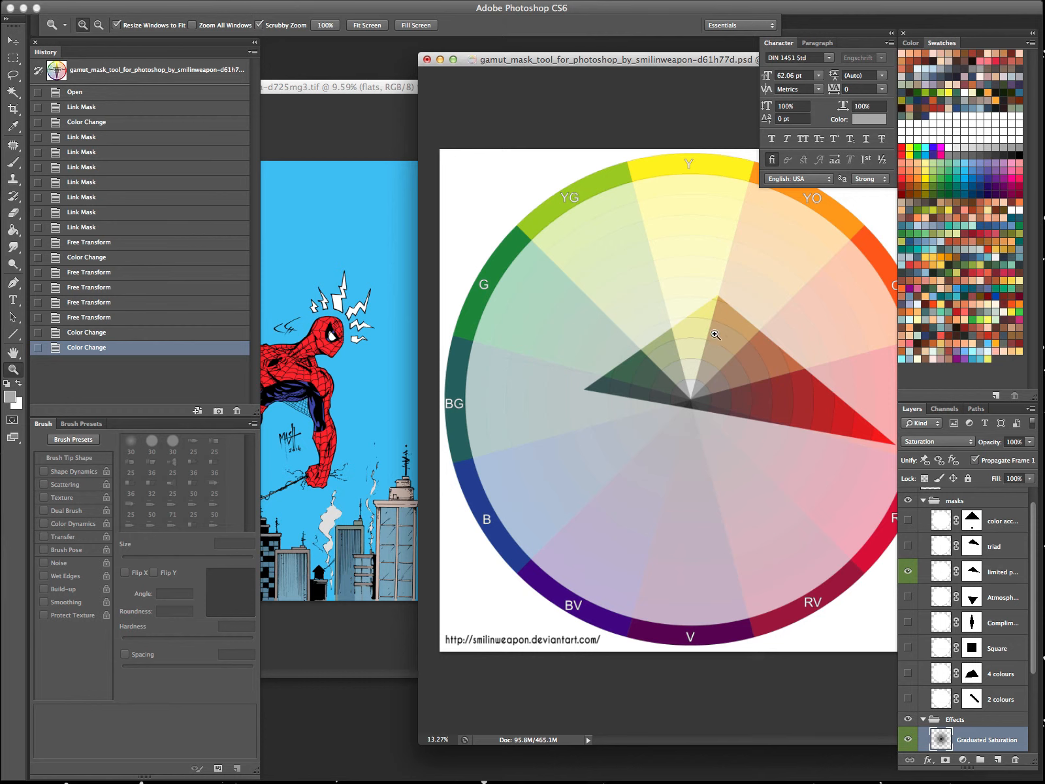
{"action": "mouse_move", "coordinate": [836, 389]}
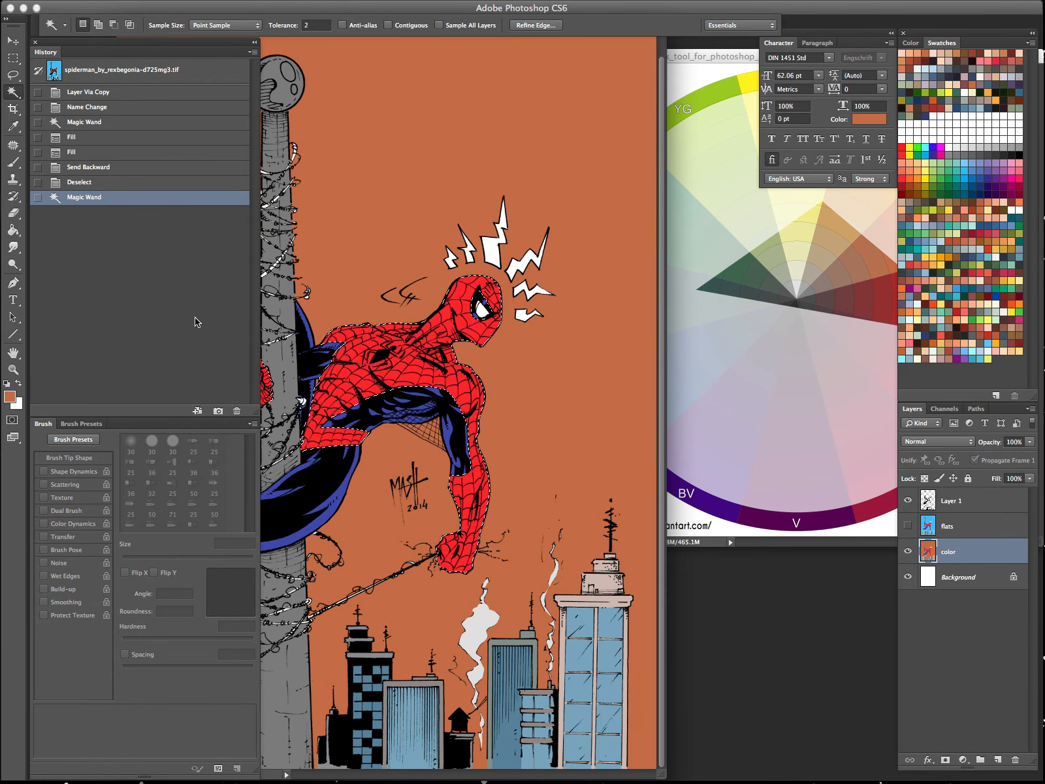
Hide the color layer to show the artwork's original blue sky.
{"action": "left_click", "coordinate": [948, 526]}
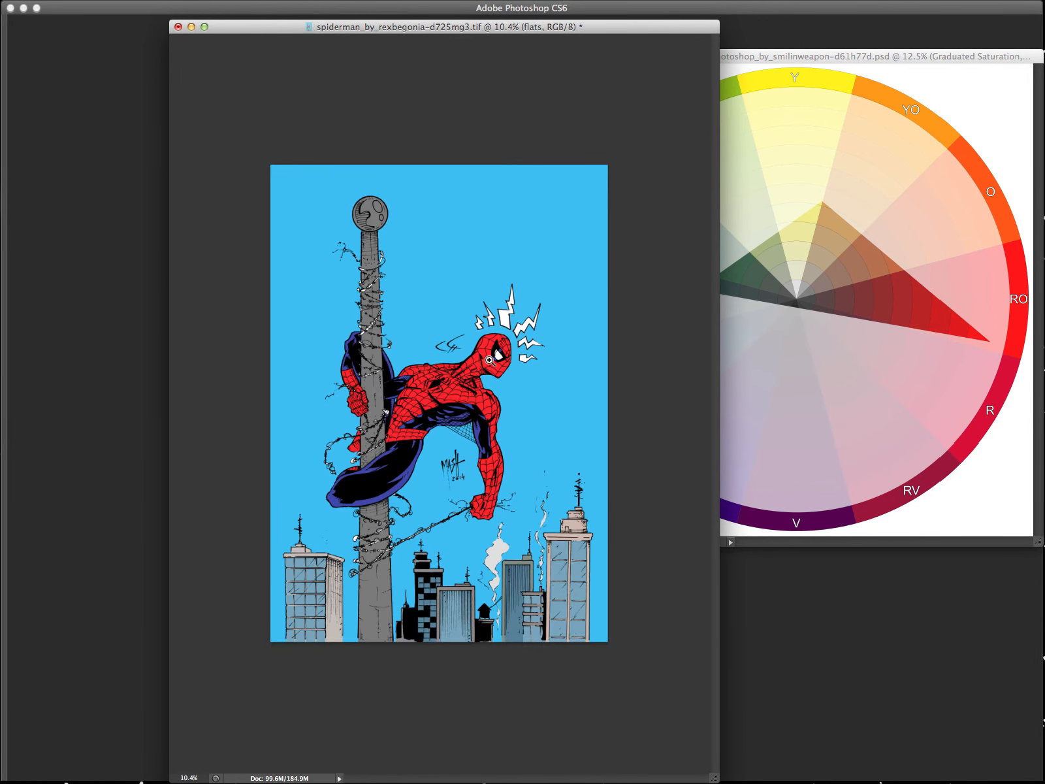
{"action": "mouse_move", "coordinate": [550, 614]}
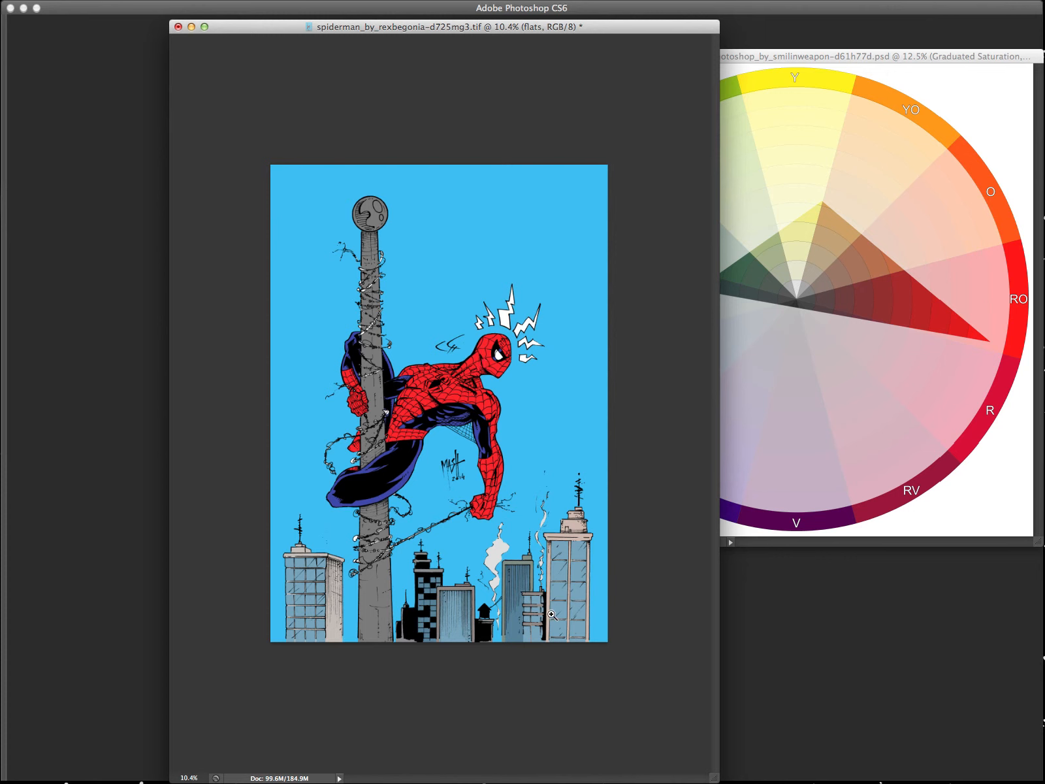
{"action": "mouse_move", "coordinate": [438, 589]}
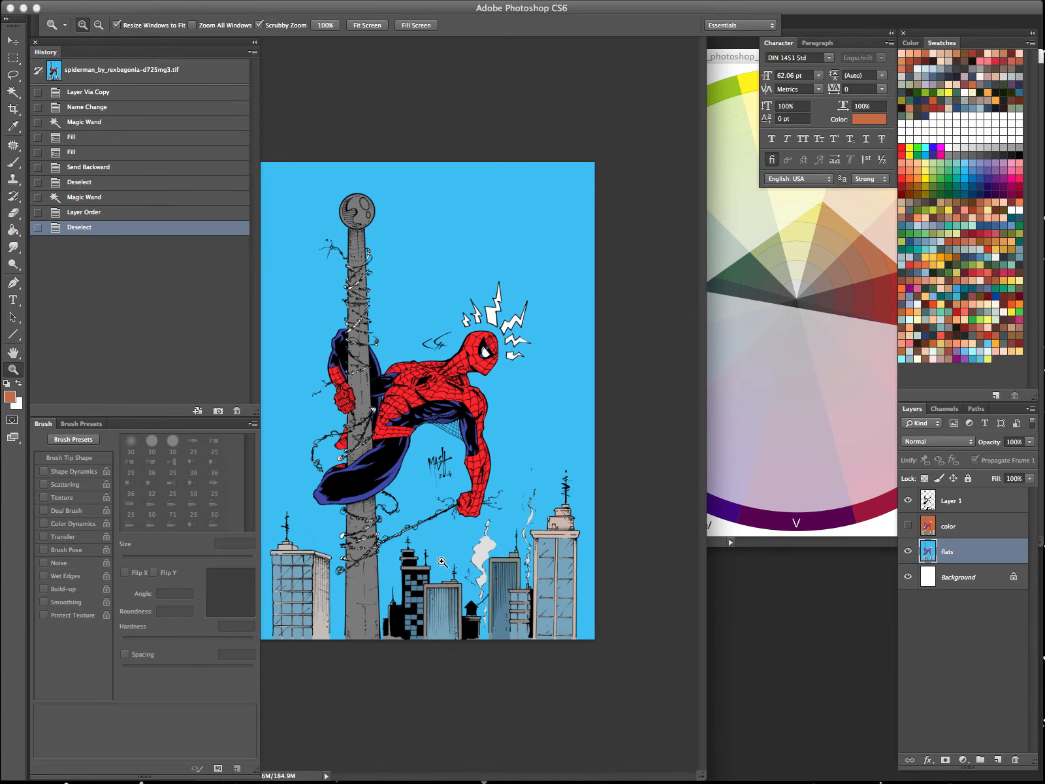
{"action": "mouse_move", "coordinate": [405, 661]}
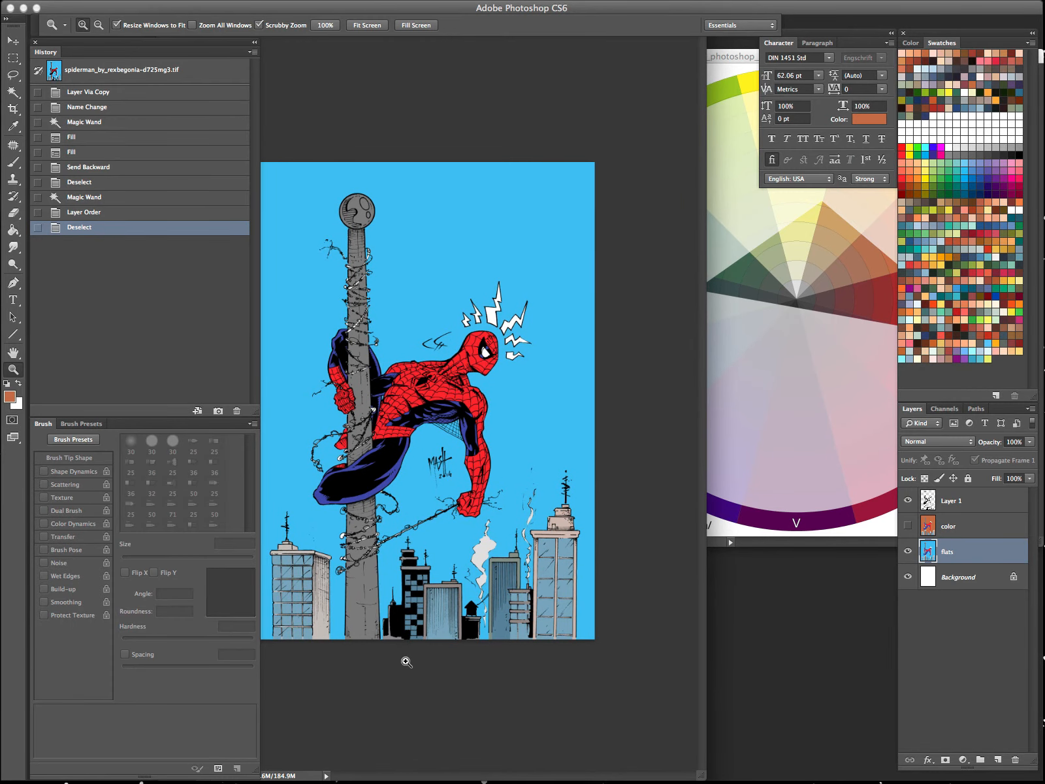
{"action": "mouse_move", "coordinate": [483, 550]}
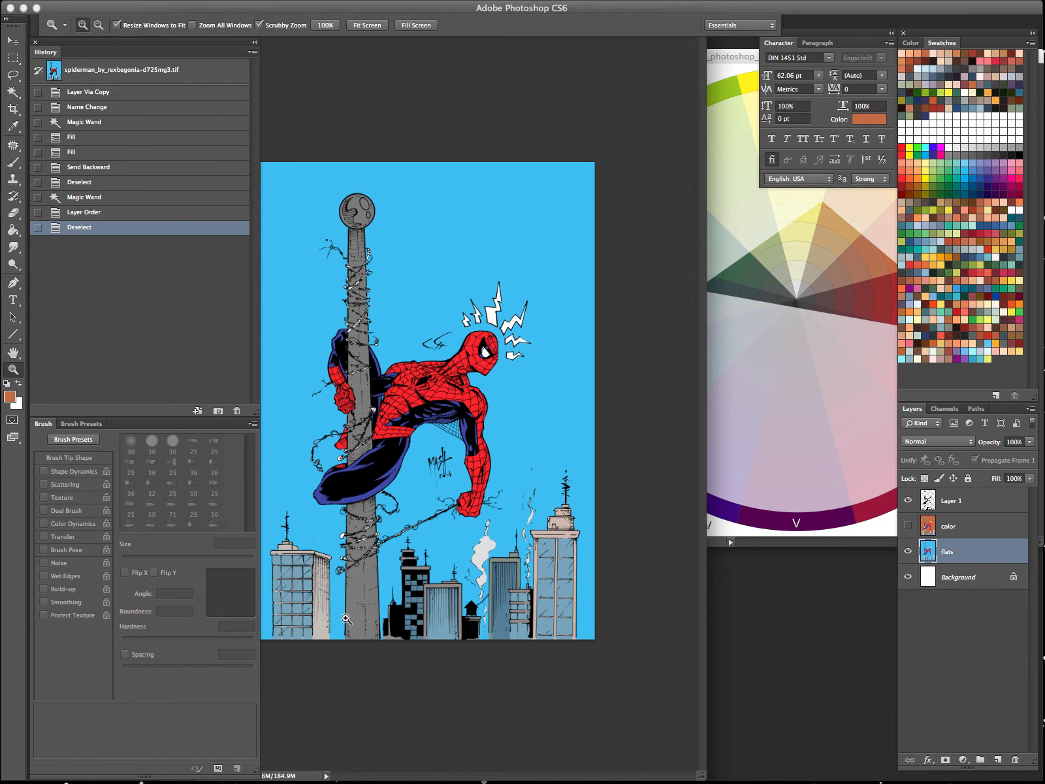
{"action": "mouse_move", "coordinate": [273, 675]}
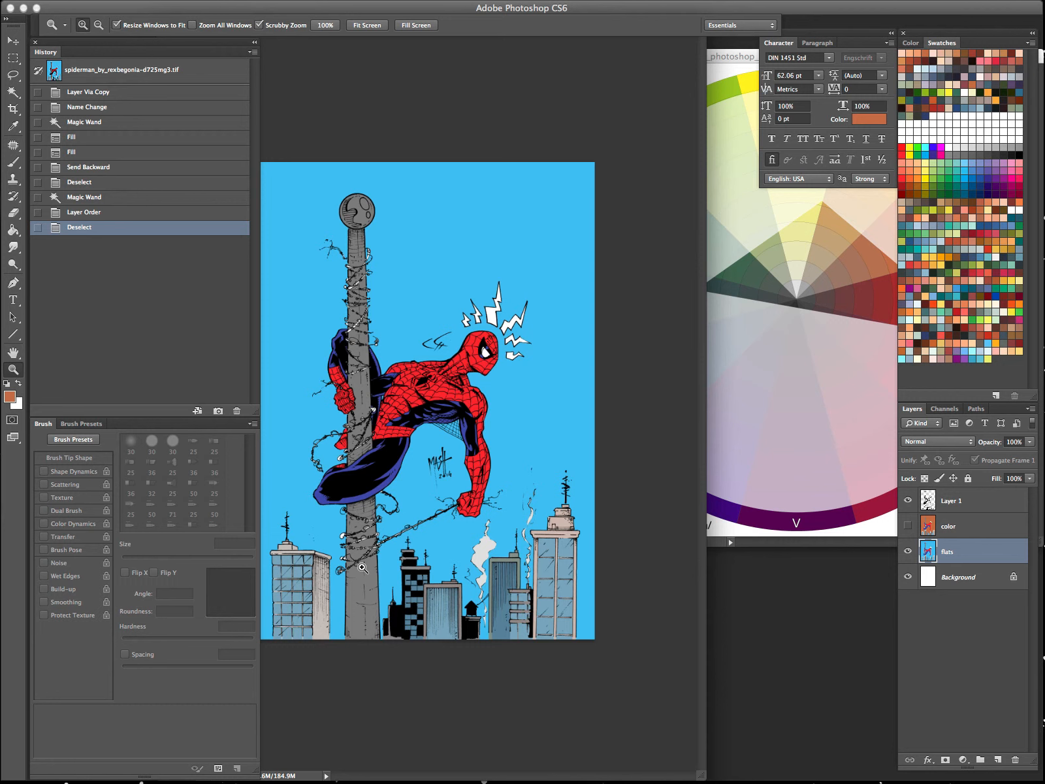
{"action": "mouse_move", "coordinate": [904, 522]}
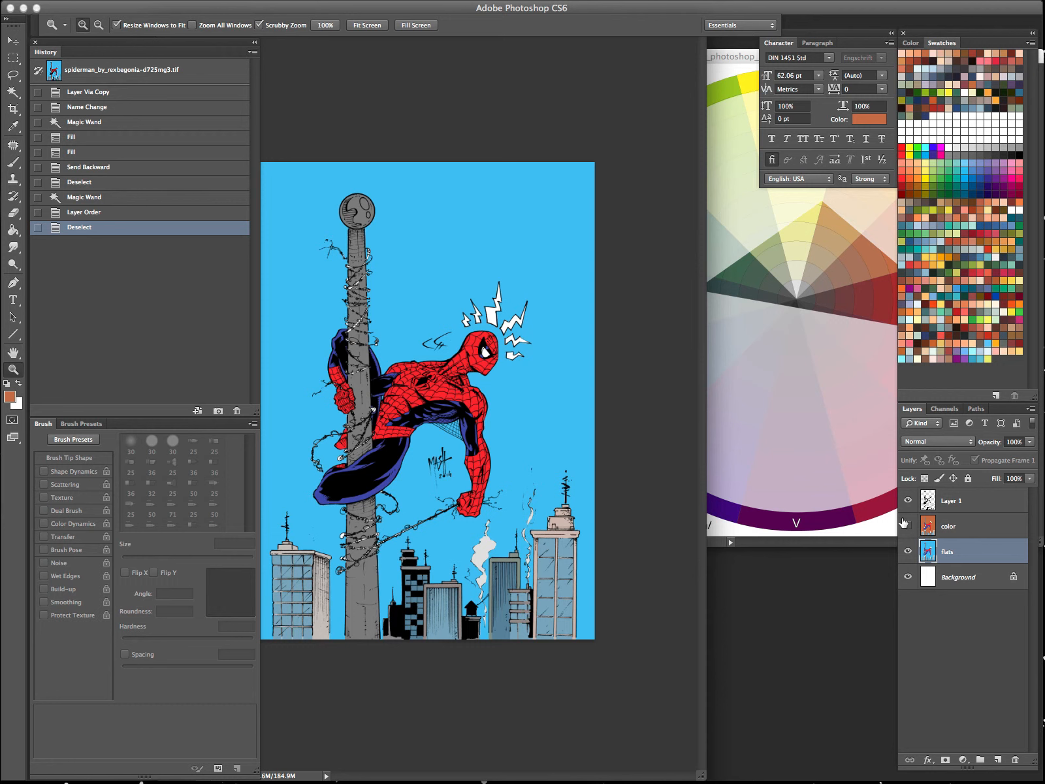
Make the orange 'color' layer visible over the flats.
{"action": "left_click", "coordinate": [947, 525]}
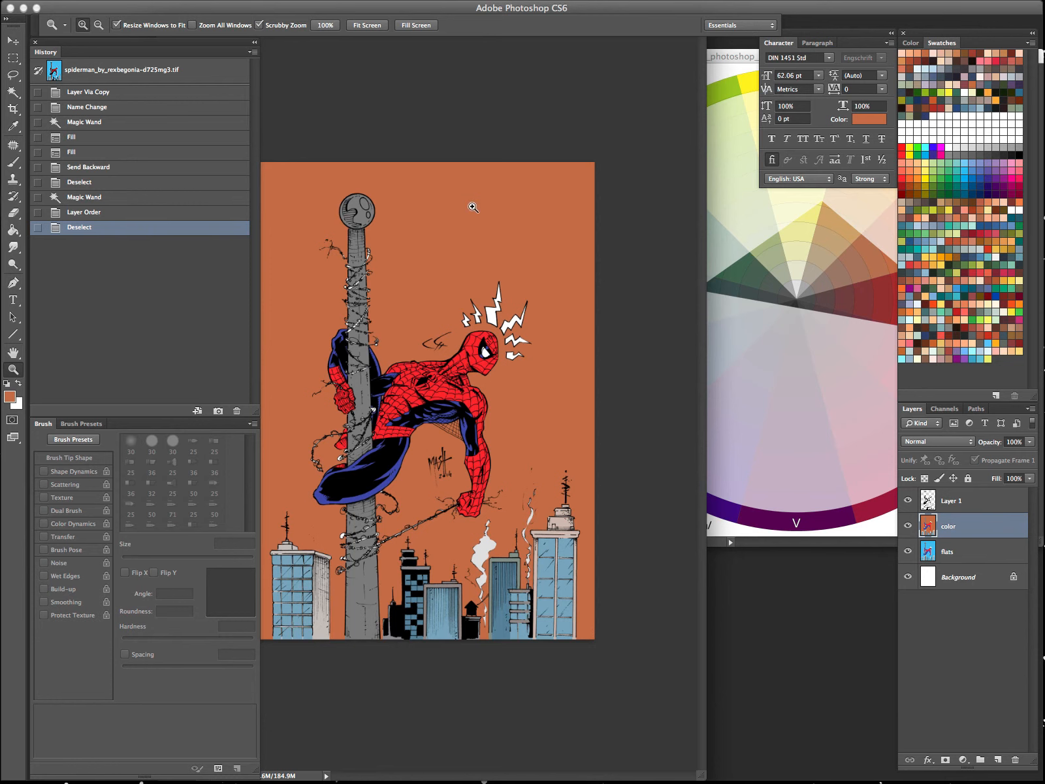
{"action": "mouse_move", "coordinate": [468, 241]}
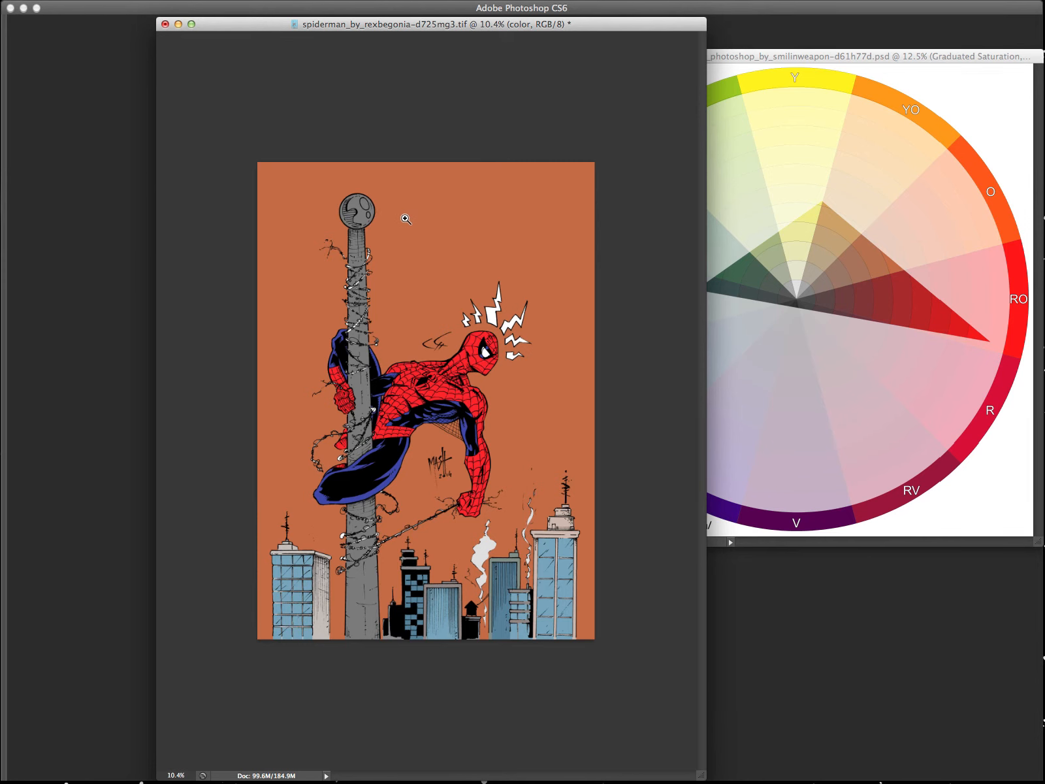
{"action": "mouse_move", "coordinate": [537, 138]}
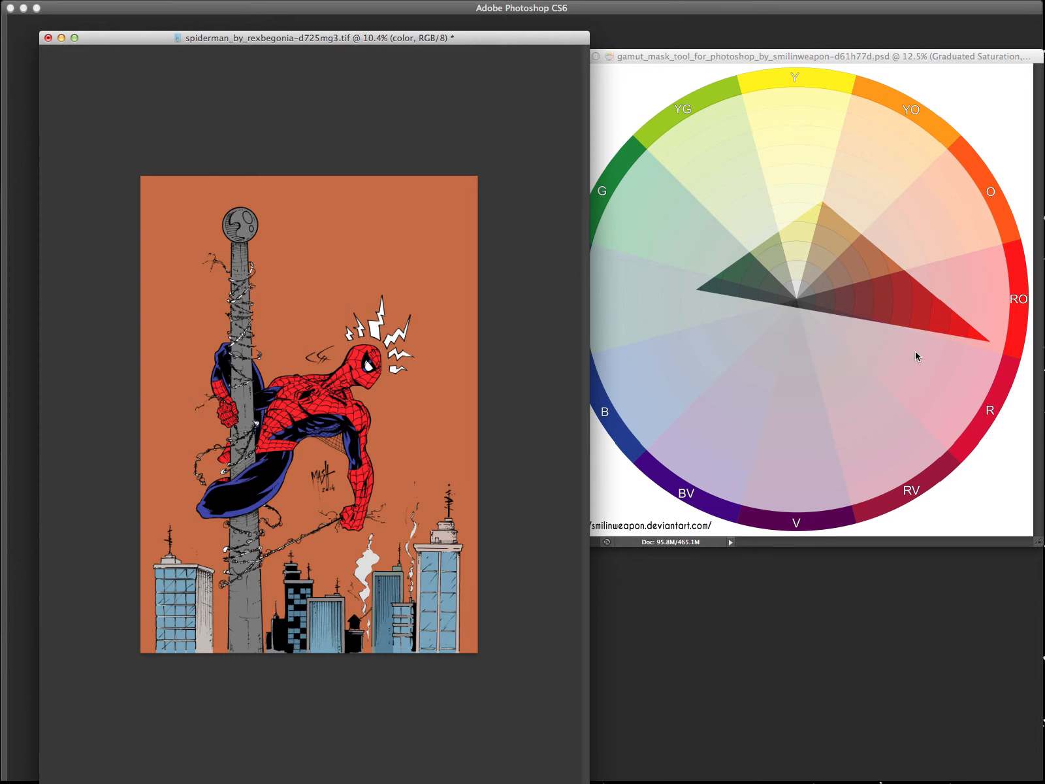
{"action": "mouse_move", "coordinate": [402, 503]}
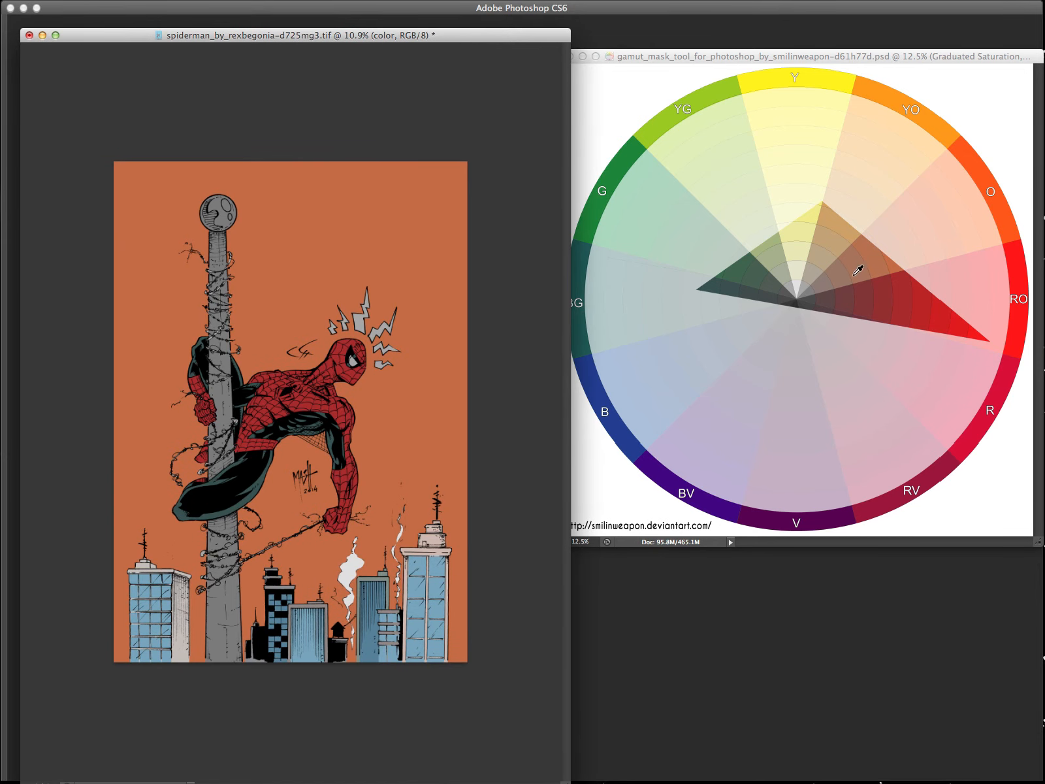
{"action": "mouse_move", "coordinate": [365, 345]}
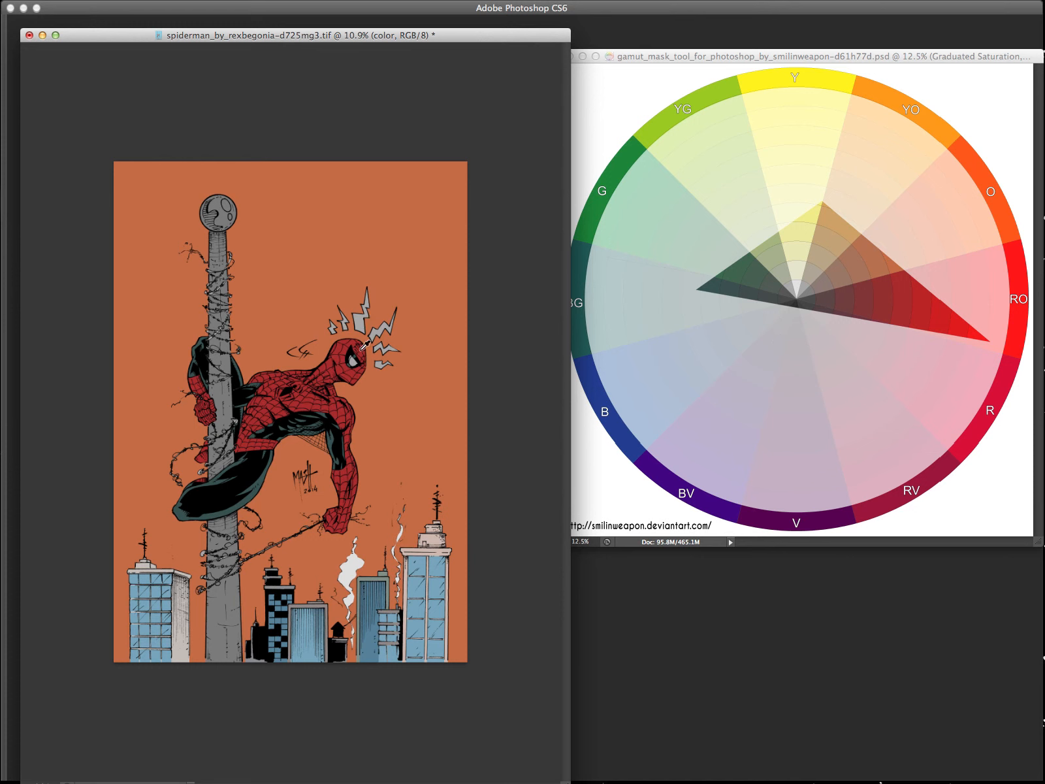
{"action": "mouse_move", "coordinate": [286, 518]}
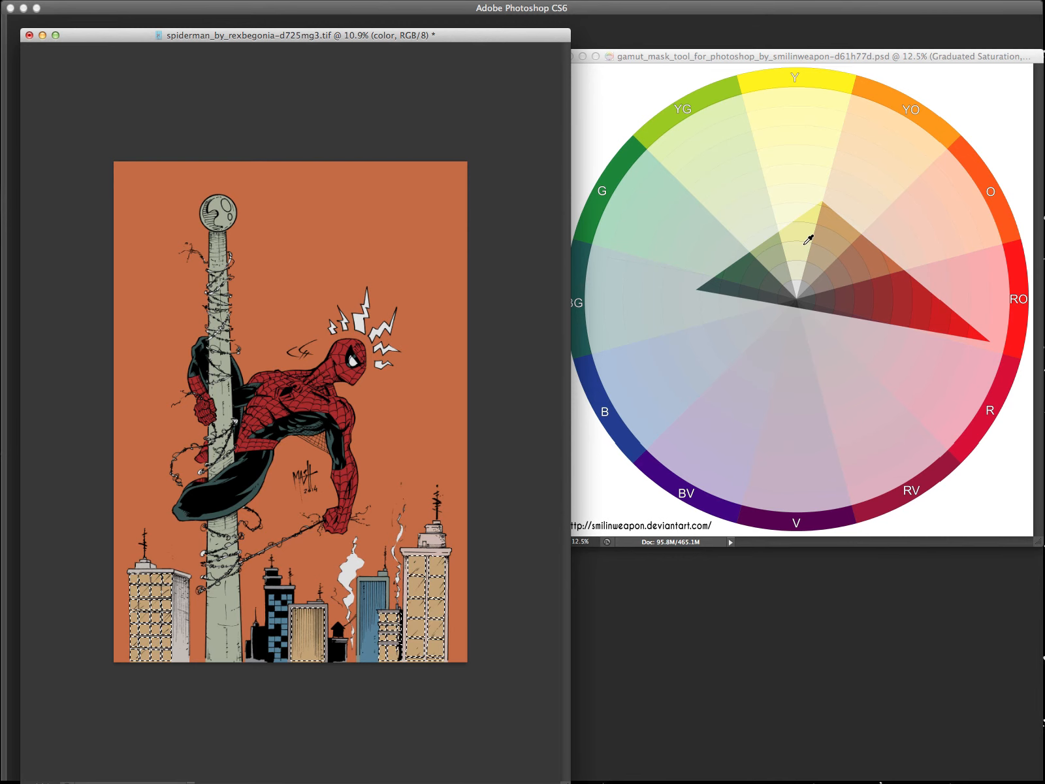
{"action": "mouse_move", "coordinate": [733, 306]}
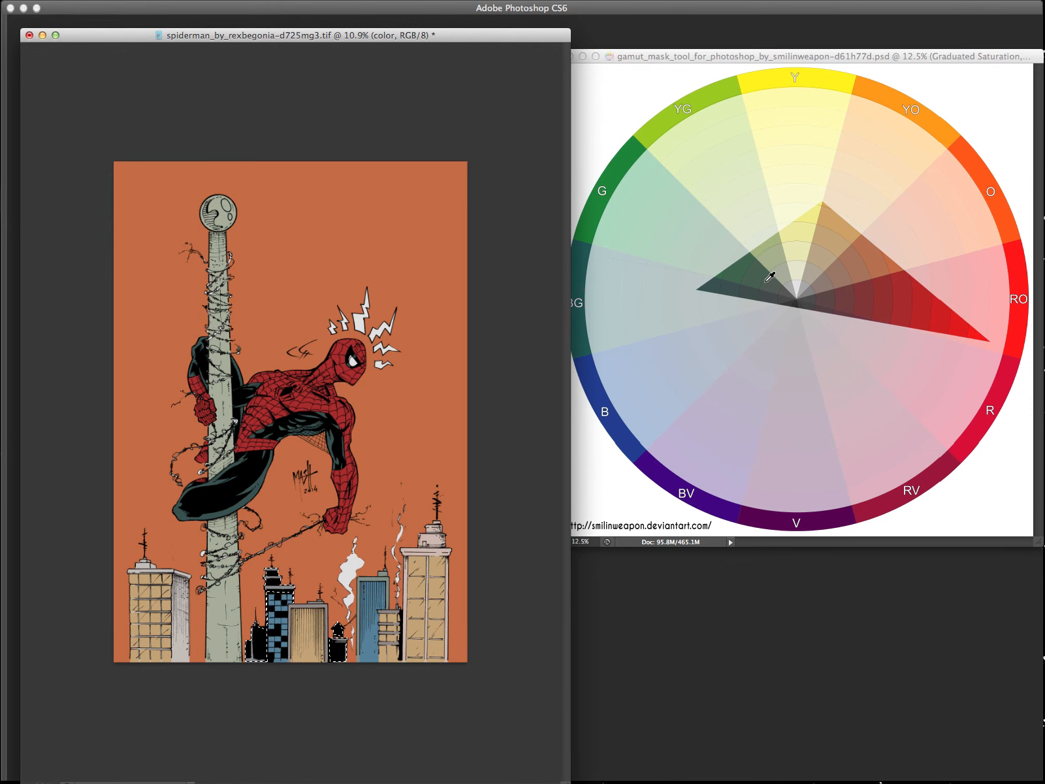
{"action": "mouse_move", "coordinate": [750, 253]}
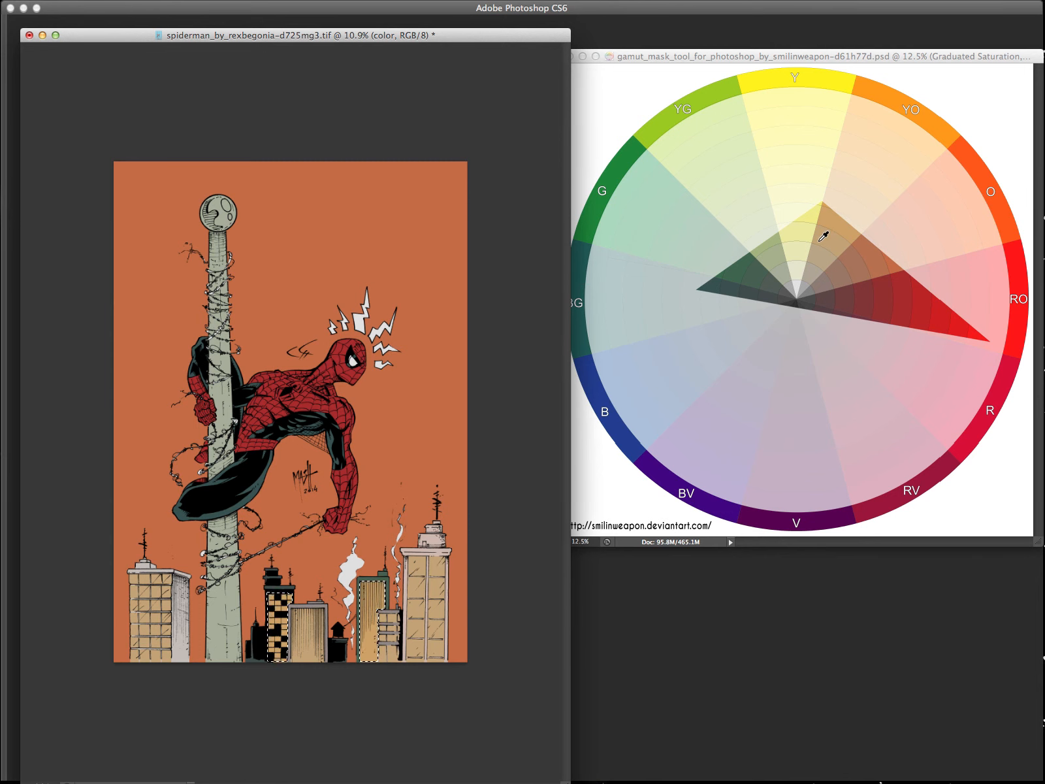
{"action": "mouse_move", "coordinate": [823, 257]}
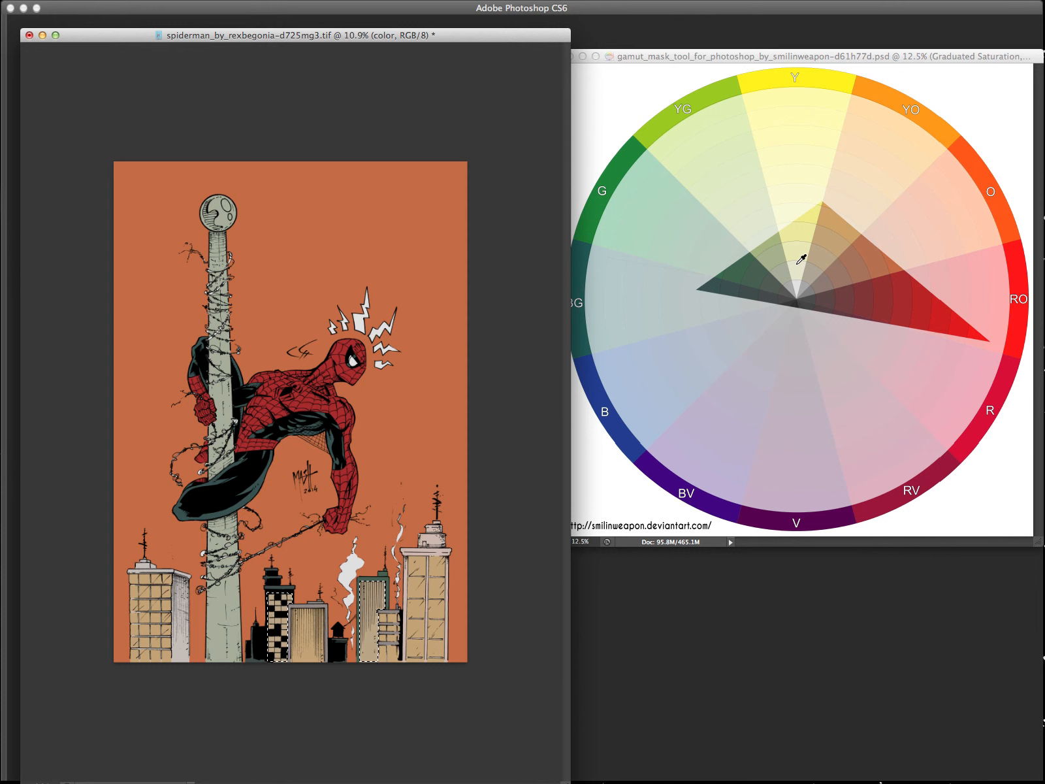
{"action": "mouse_move", "coordinate": [804, 238]}
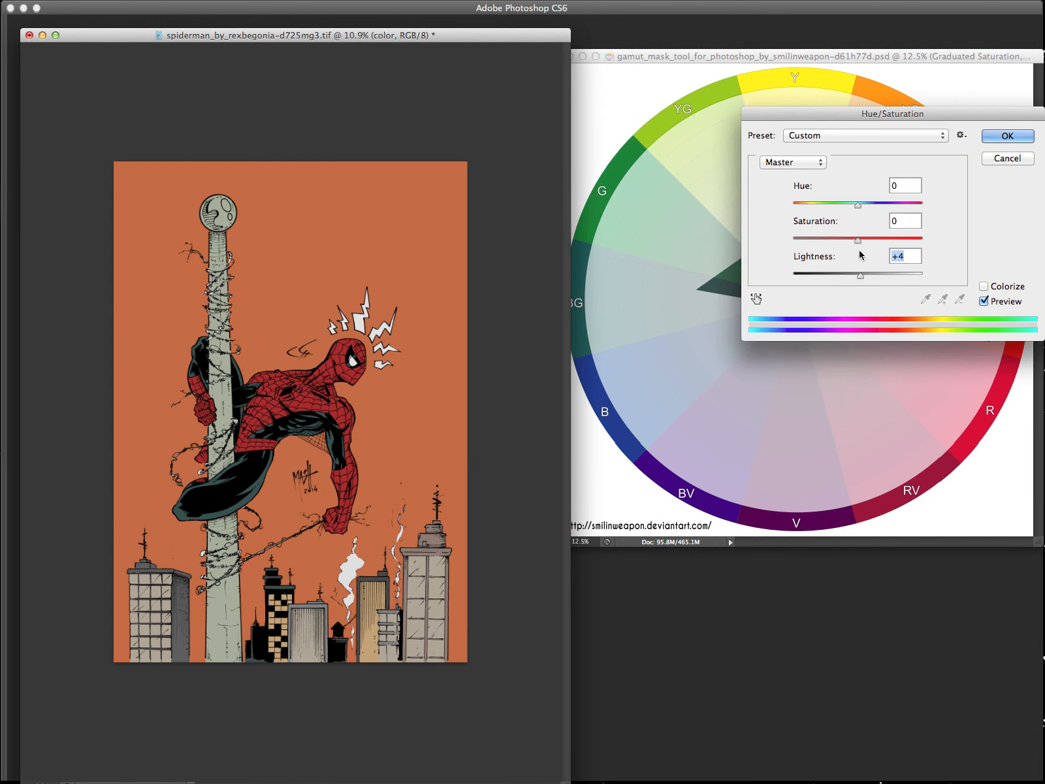
Apply the +4 Lightness adjustment and zoom in on the recoloured illustration.
{"action": "left_click", "coordinate": [1006, 135]}
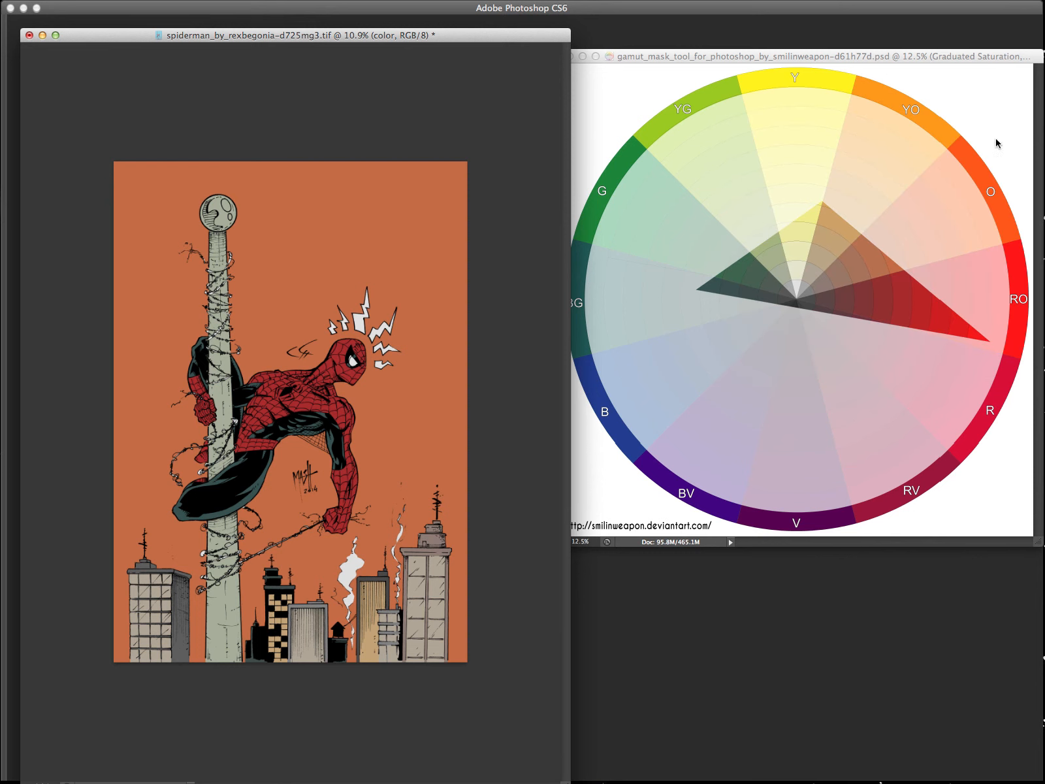
{"action": "mouse_move", "coordinate": [142, 280]}
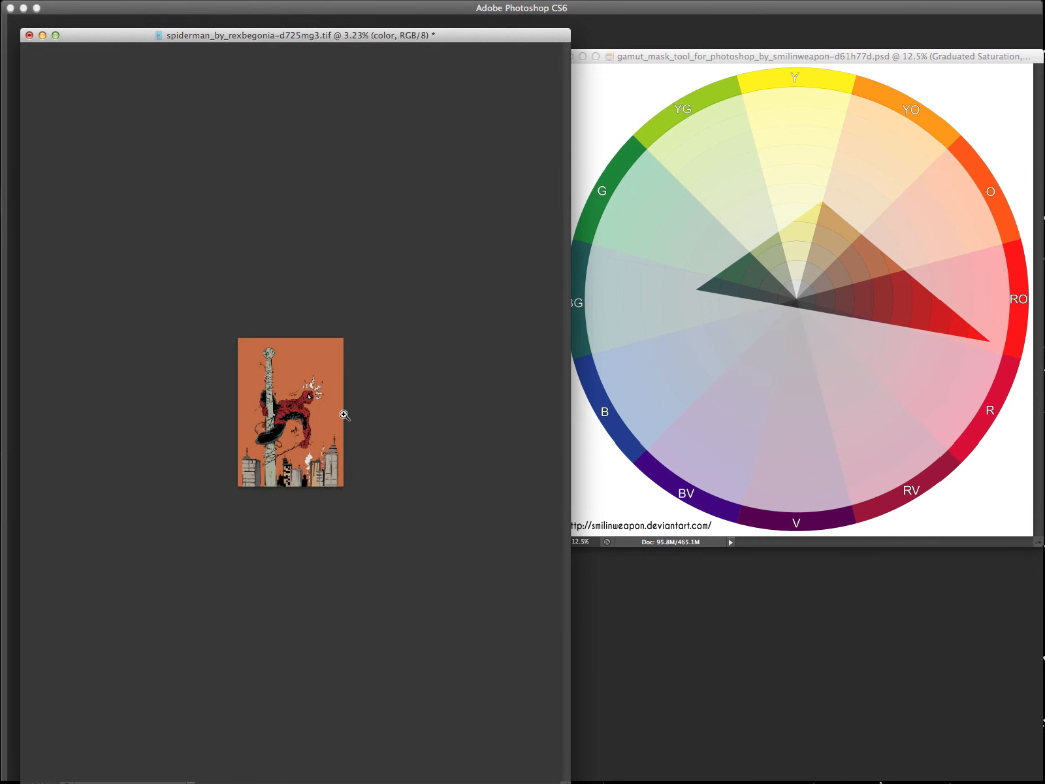
{"action": "left_click", "coordinate": [313, 411]}
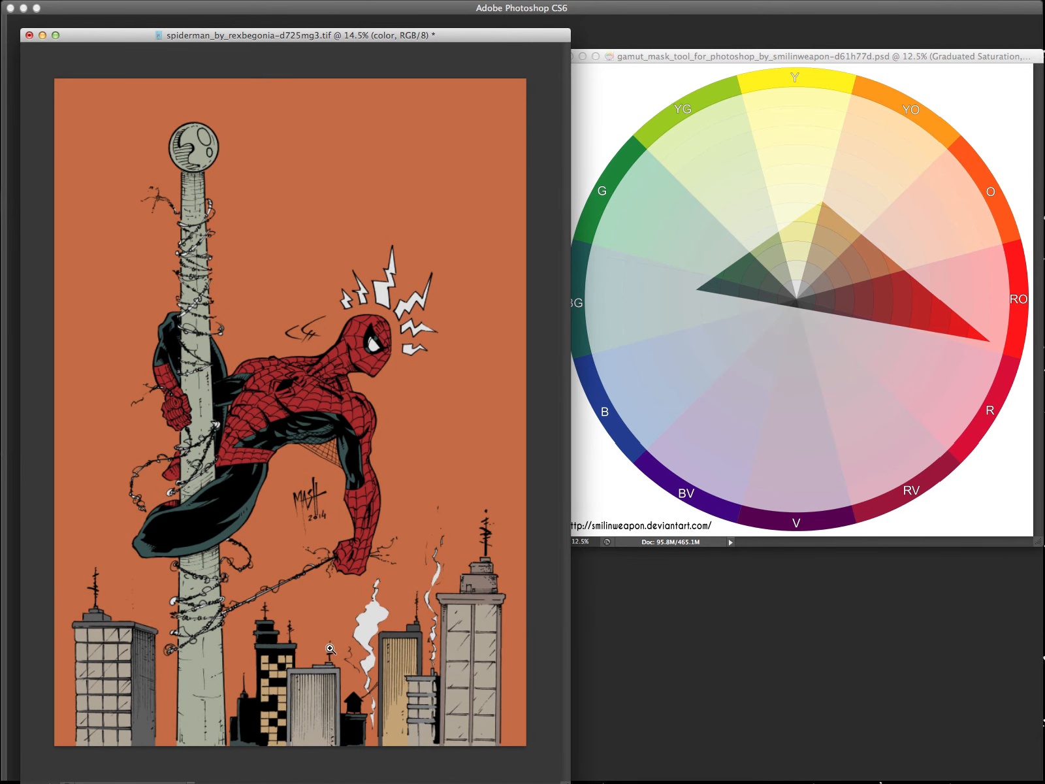
{"action": "mouse_move", "coordinate": [284, 661]}
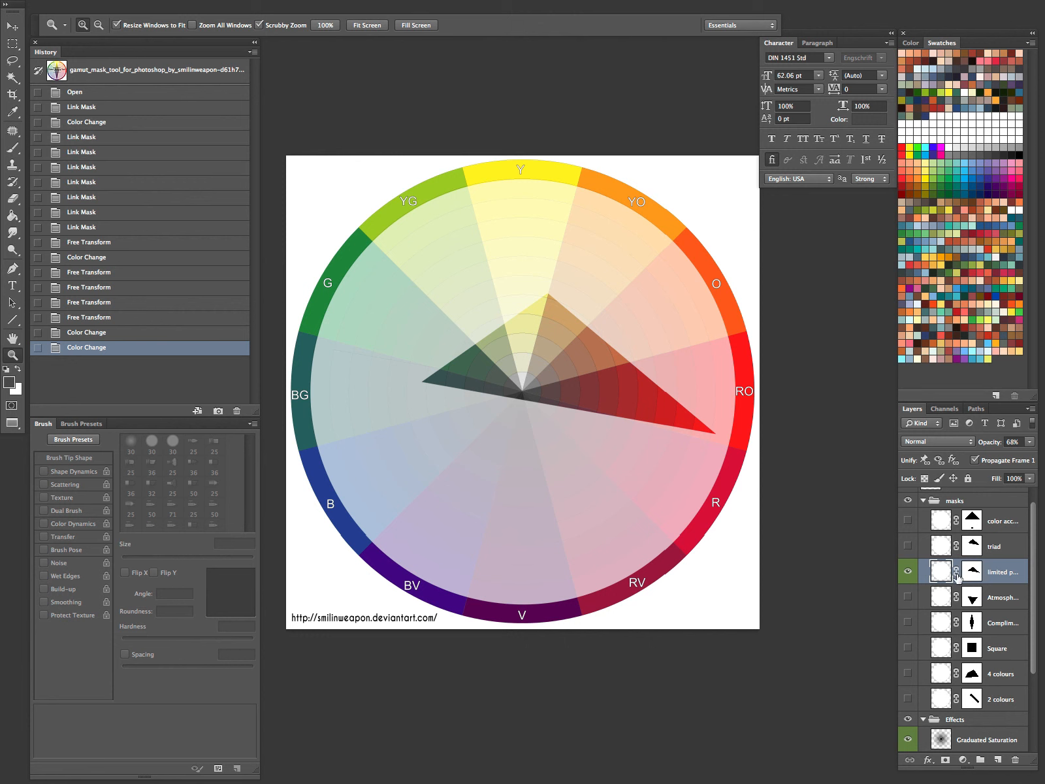
{"action": "mouse_move", "coordinate": [956, 550]}
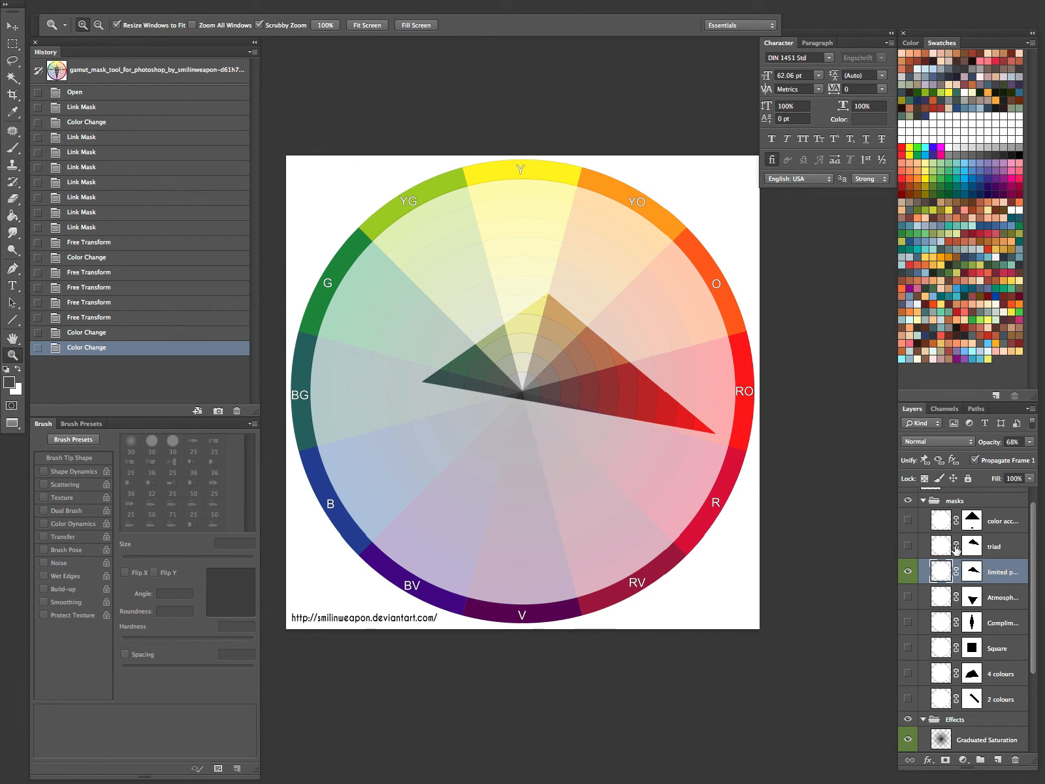
{"action": "mouse_move", "coordinate": [940, 578]}
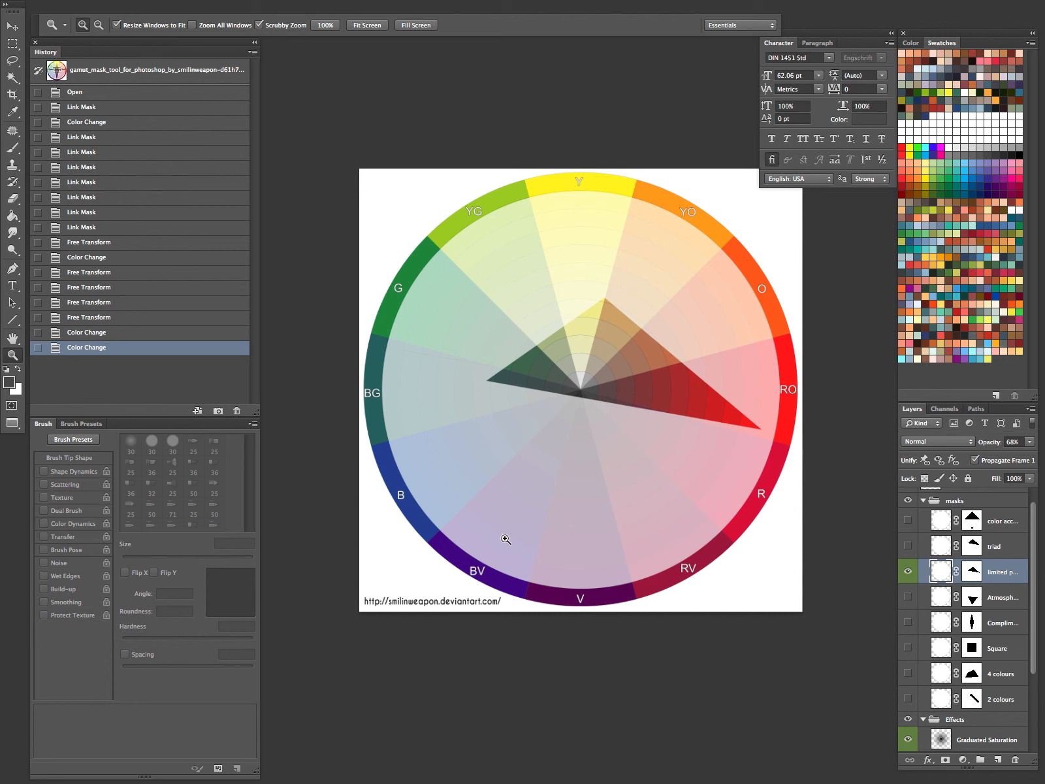
{"action": "mouse_move", "coordinate": [479, 482]}
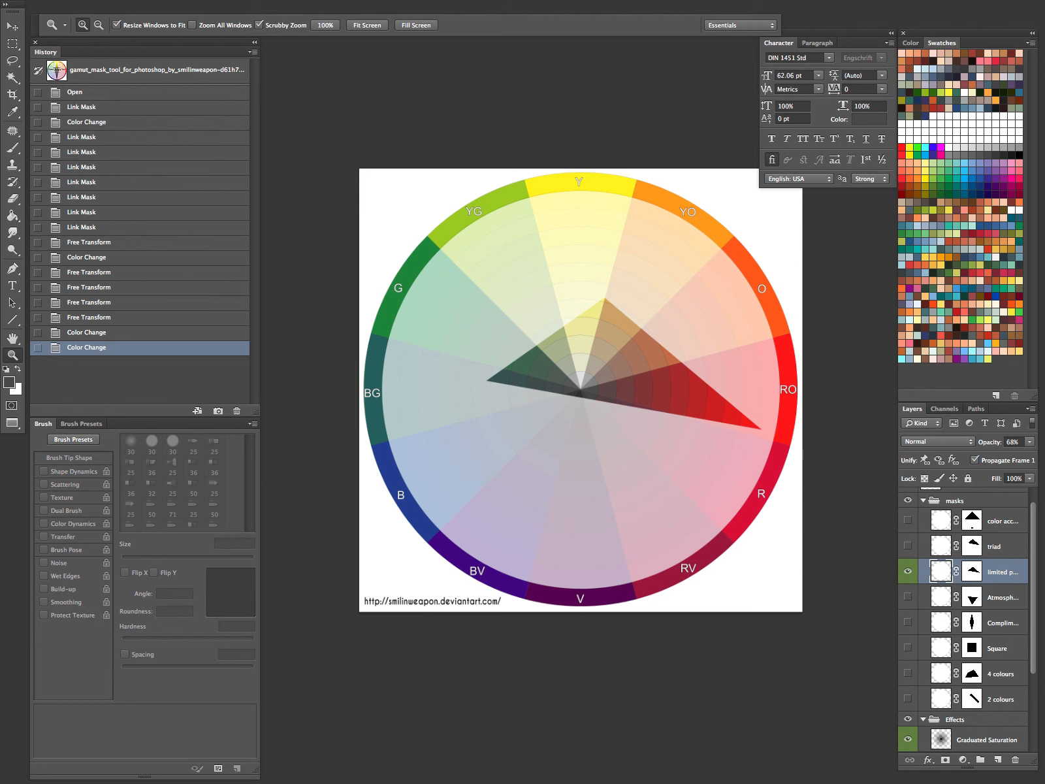
Hide all panels to view the masked colour wheel unobstructed.
{"action": "key", "text": "Tab"}
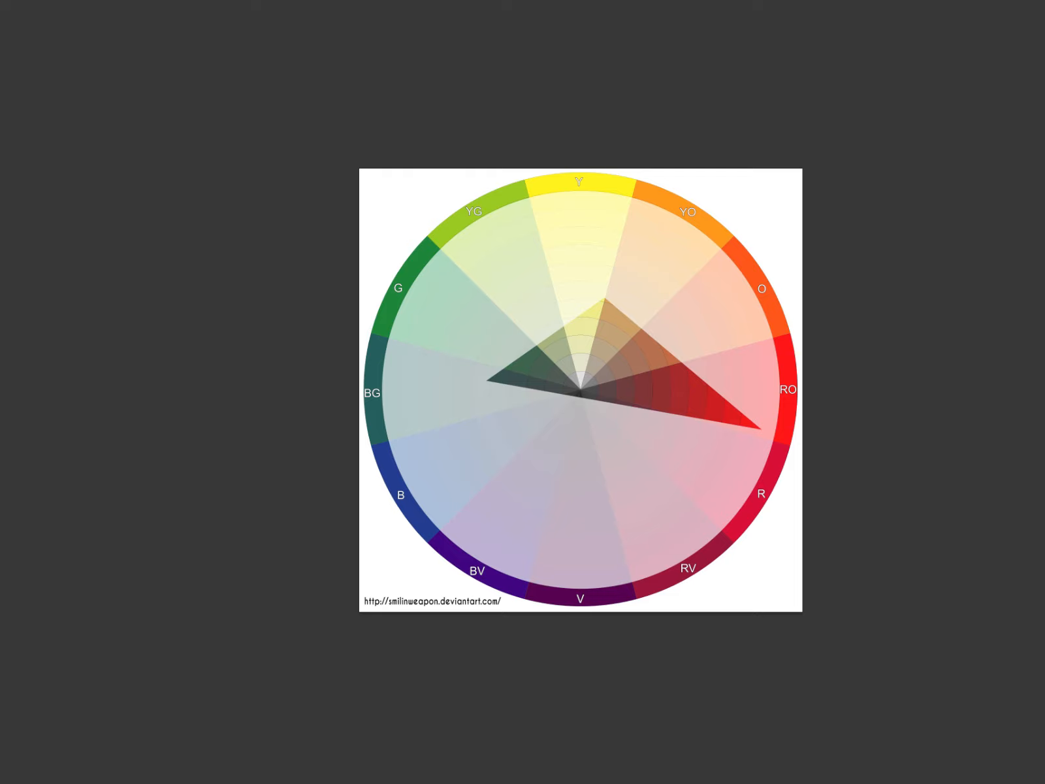